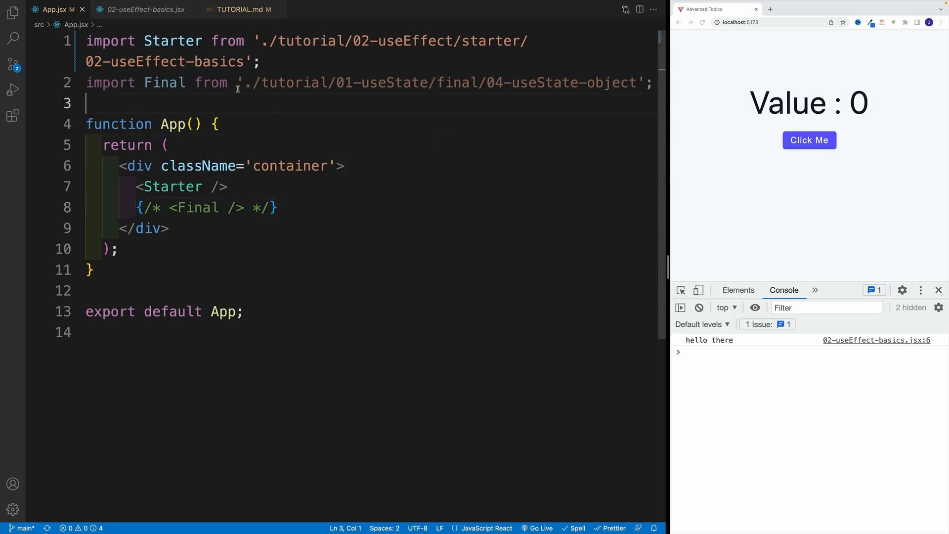
- Show the Explorer file tree beside App.jsx importing the useEffect starter
left_click(169, 144)
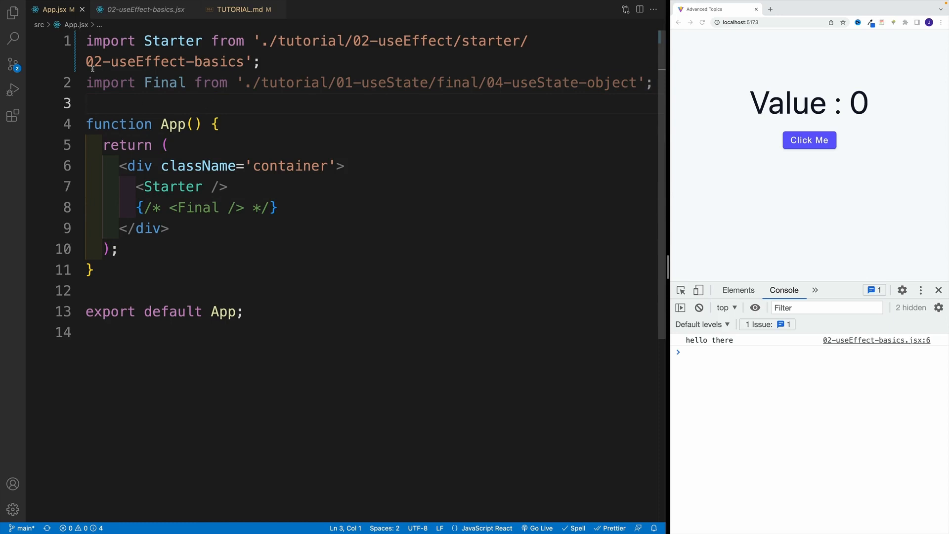
left_click(168, 145)
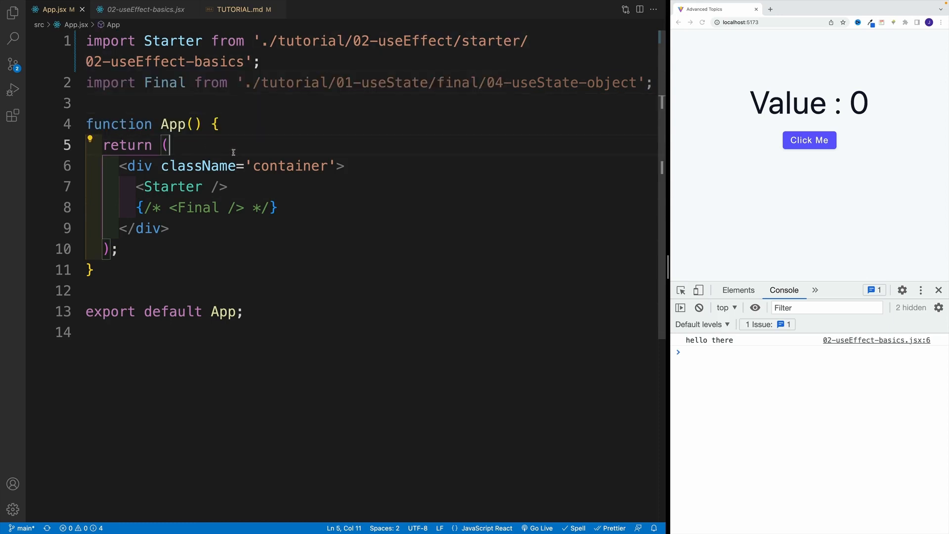
left_click(88, 103)
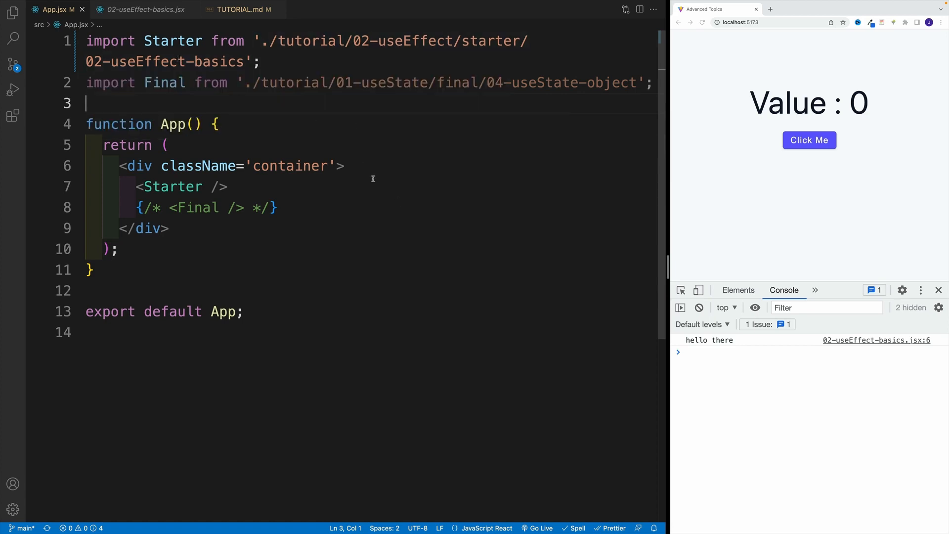
left_click(11, 11)
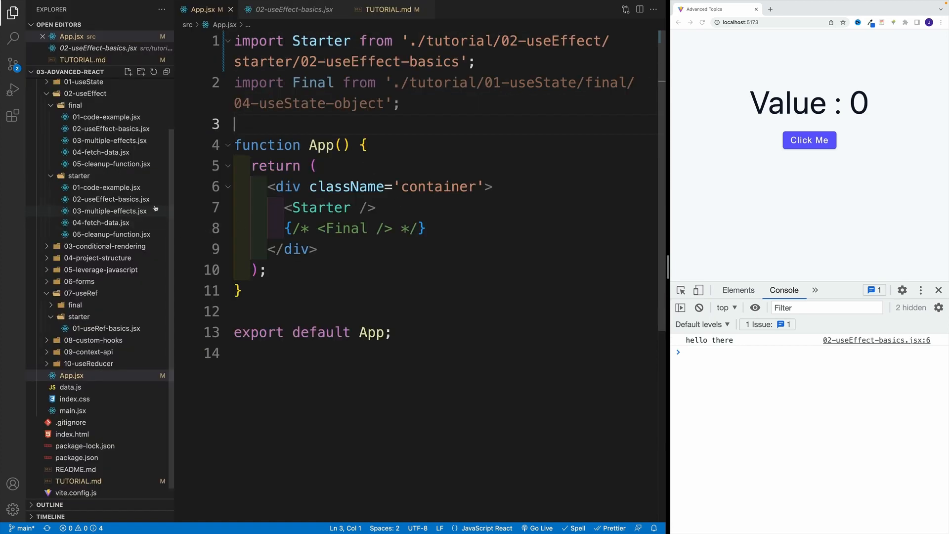
- Open starter/02-useEffect-basics.jsx with its sayHello call and hide the sidebar
left_click(292, 8)
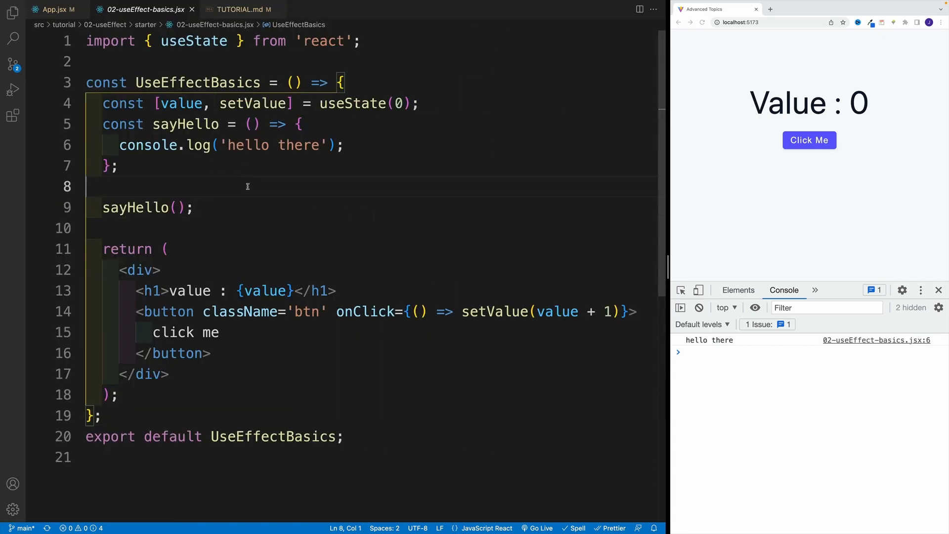
mouse_move(211, 174)
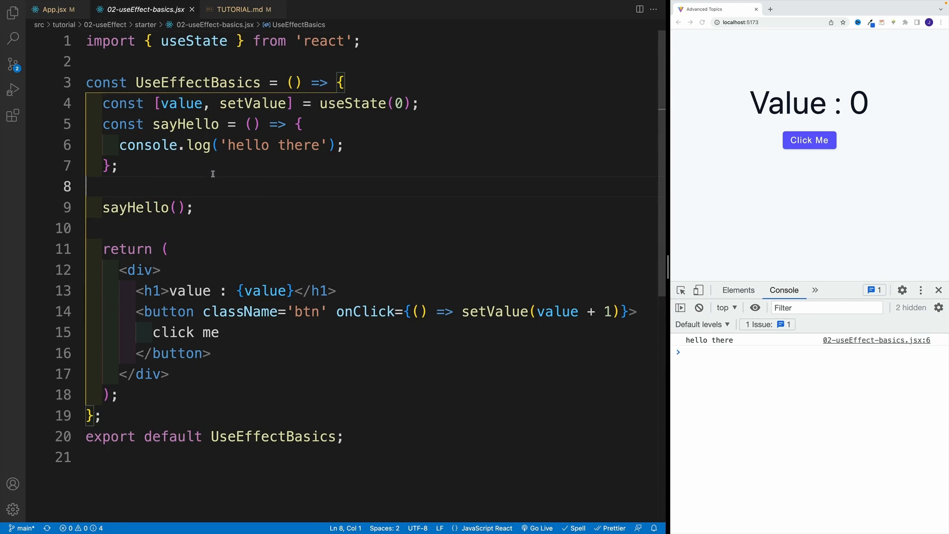
left_click(120, 166)
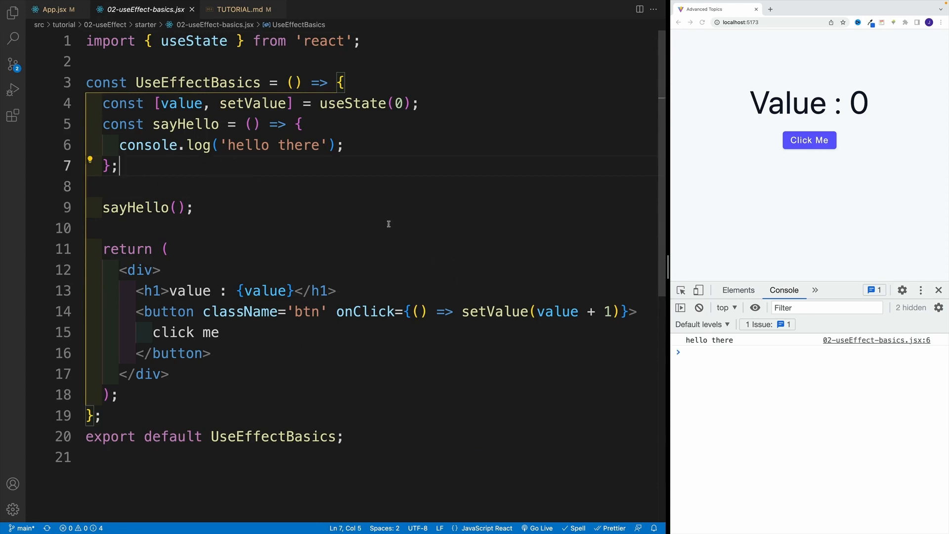
left_click(238, 9)
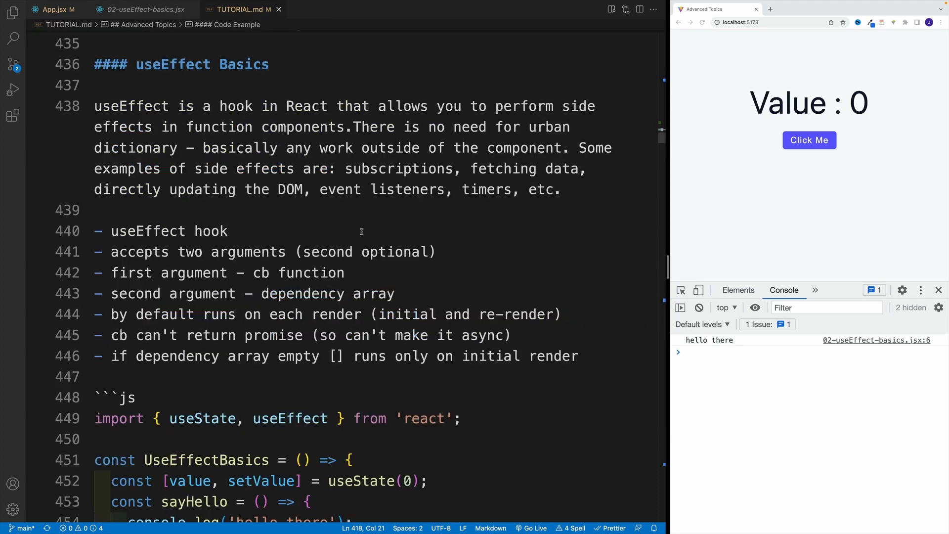
mouse_move(361, 202)
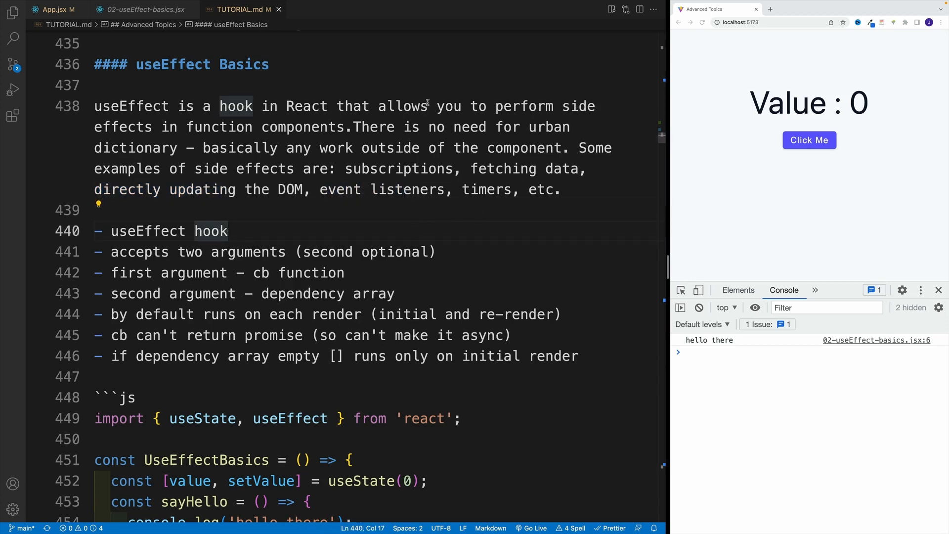
mouse_move(392, 83)
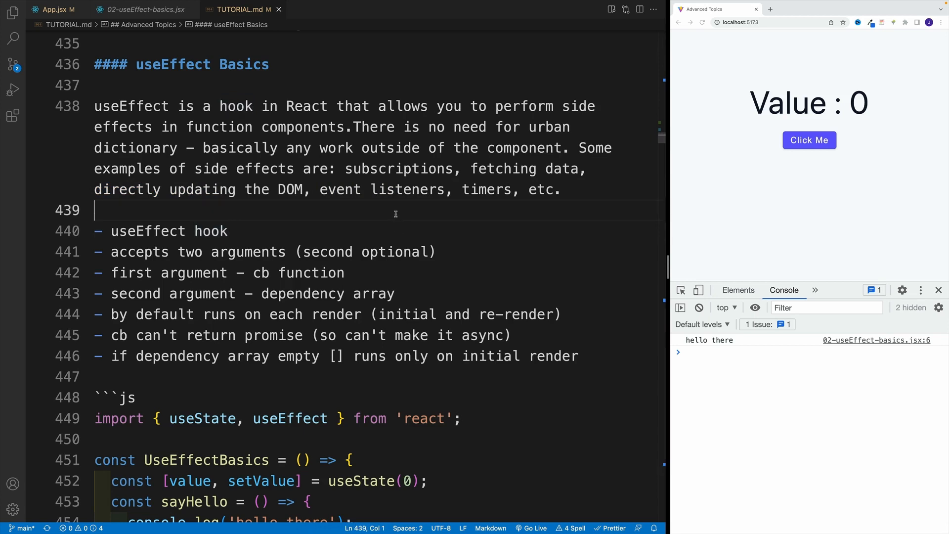
mouse_move(182, 112)
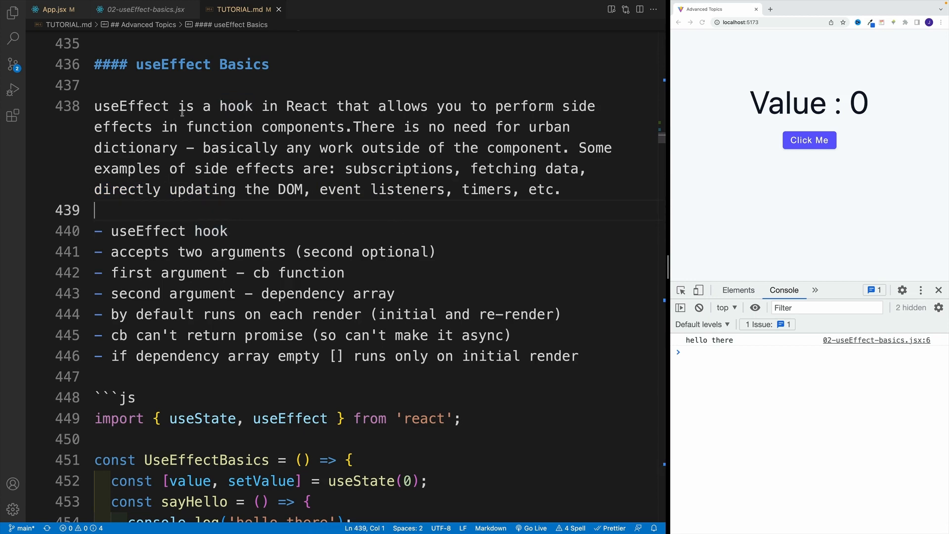
mouse_move(190, 216)
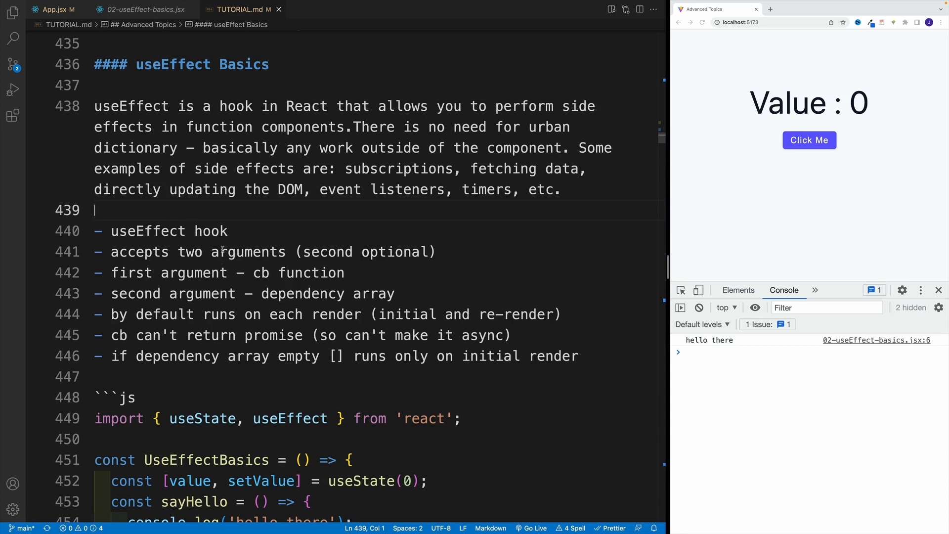
mouse_move(269, 238)
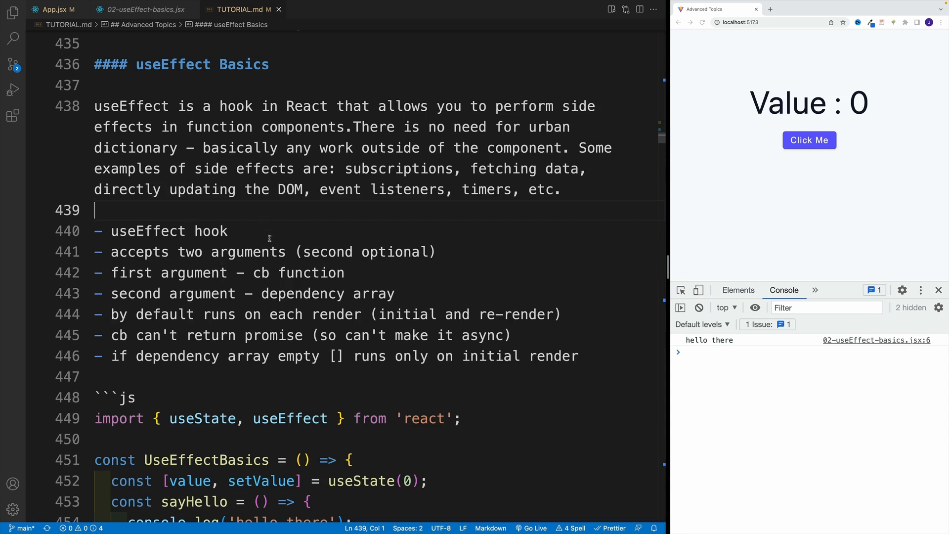
mouse_move(346, 245)
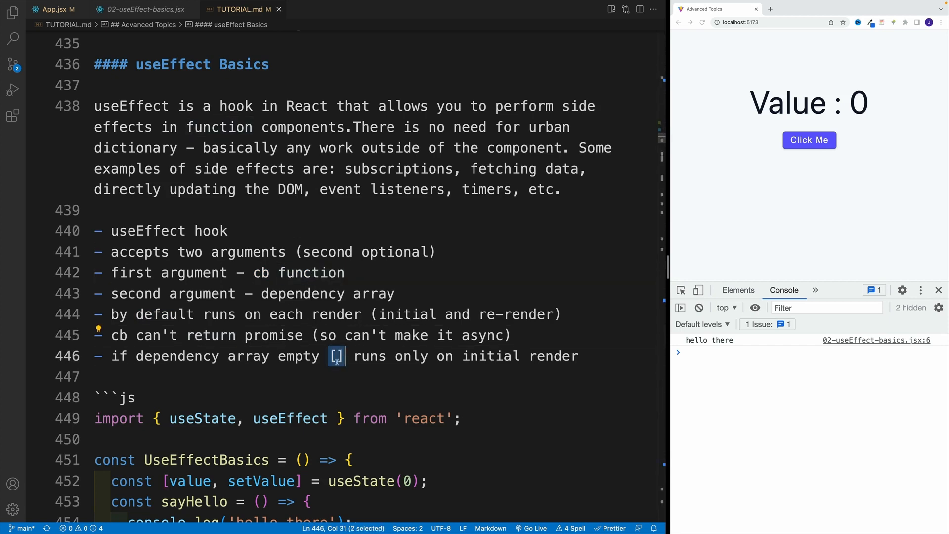
mouse_move(300, 206)
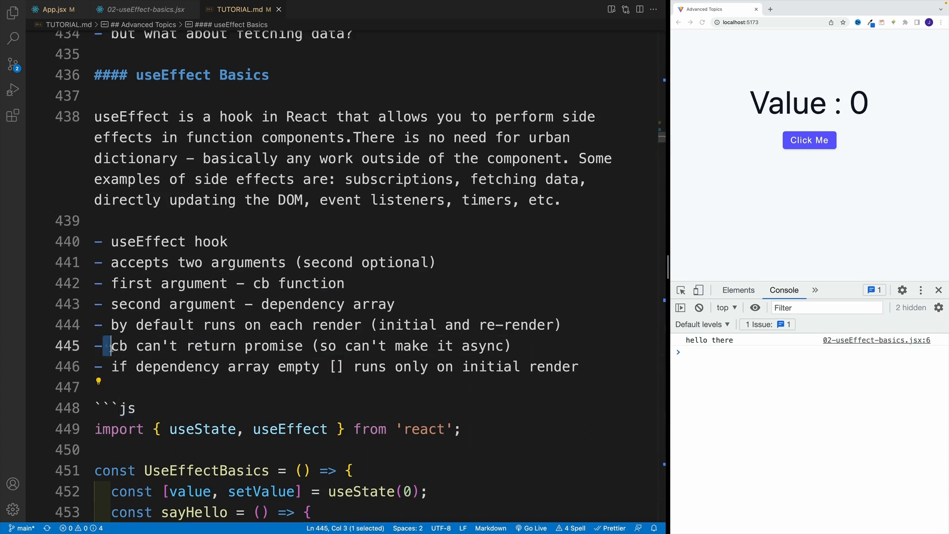
- Leave the TUTORIAL.md useEffect Basics notes and return to the component tab
left_click(96, 386)
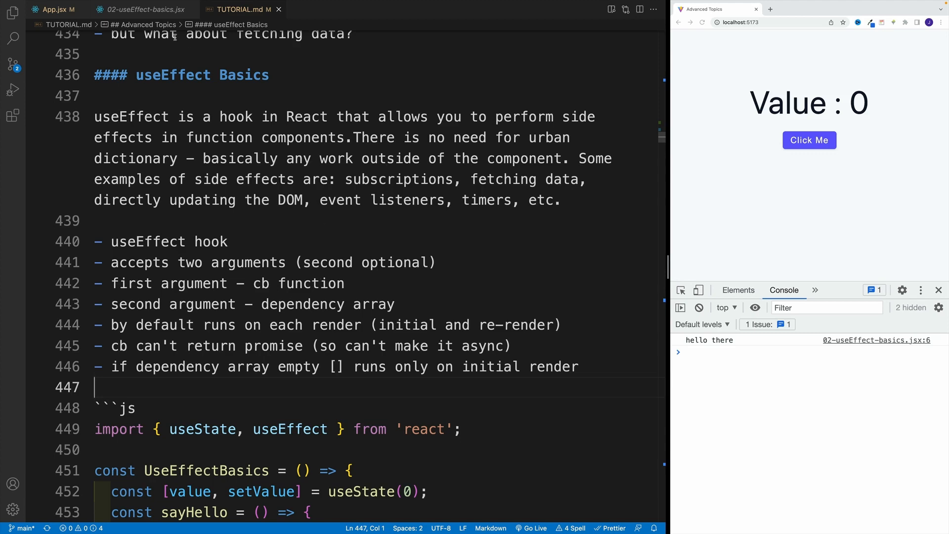
left_click(143, 9)
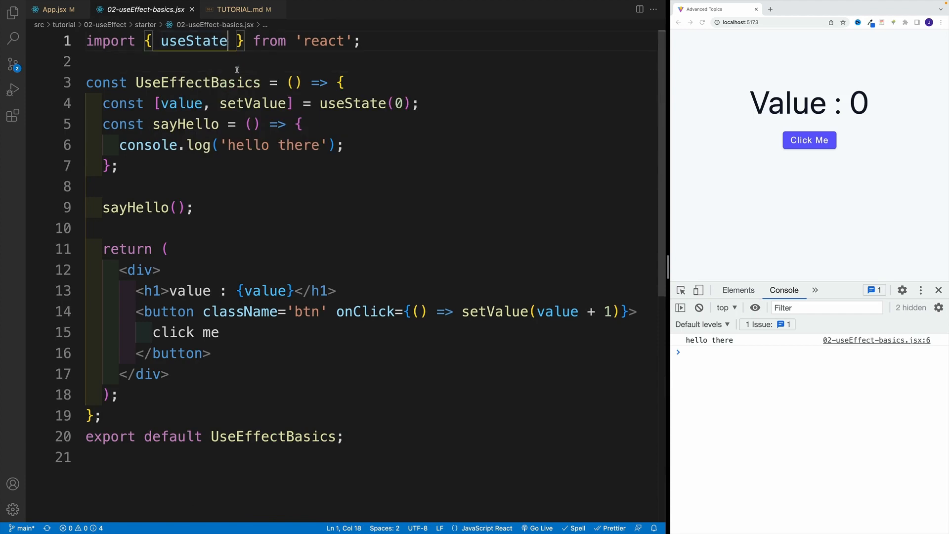
- Add useEffect next to useState in the react import on line 1
type(",")
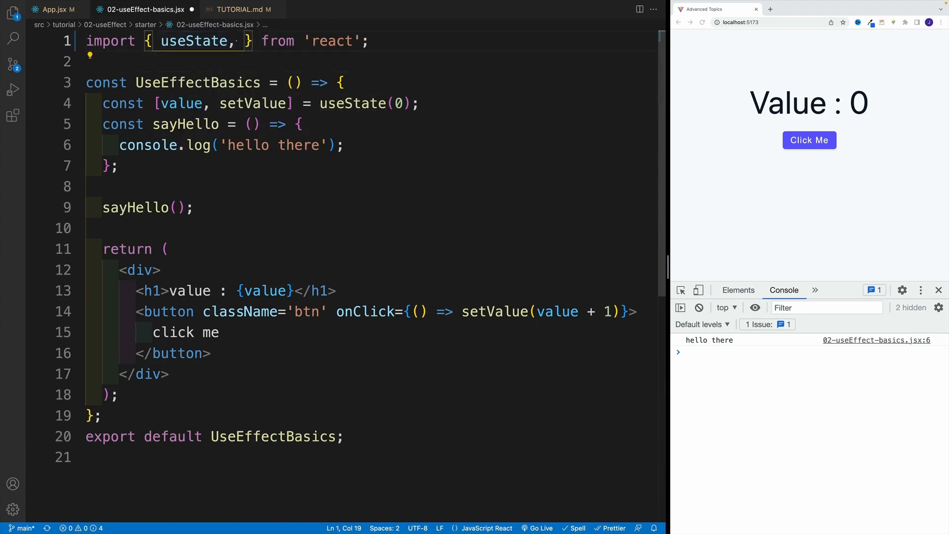
type("useEffect")
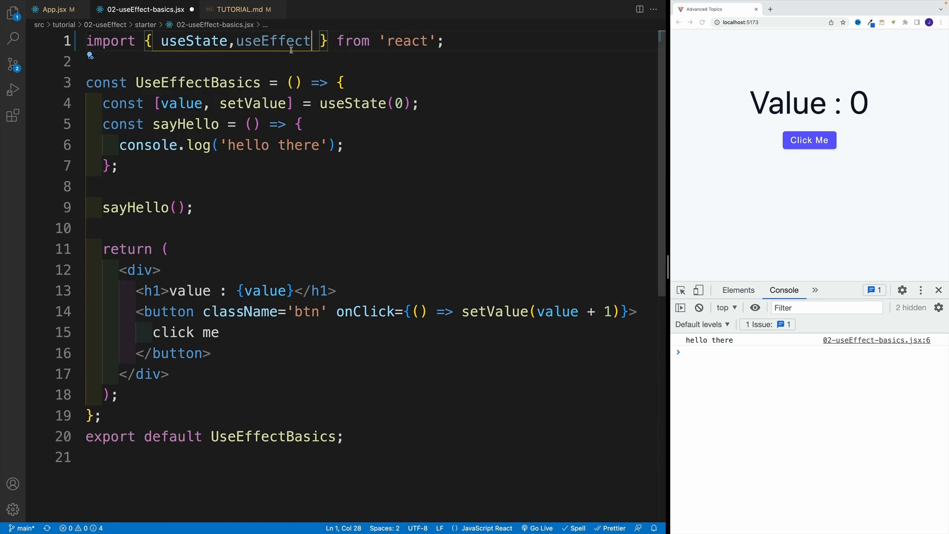
double_click(248, 41)
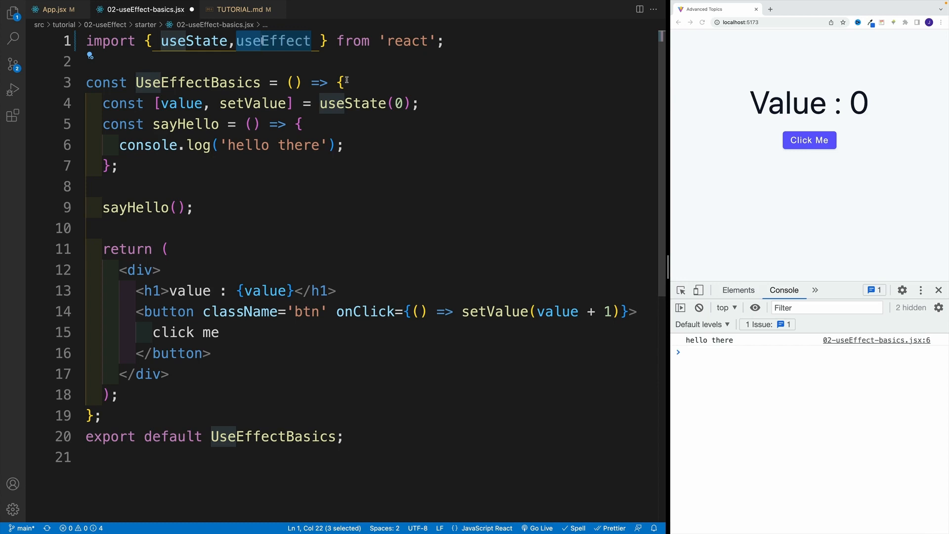
left_click(118, 165)
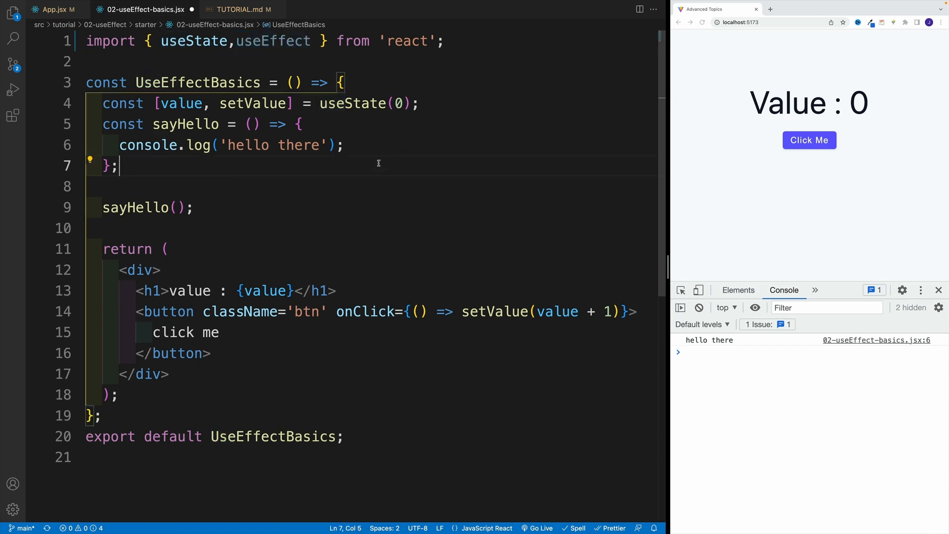
left_click(193, 206)
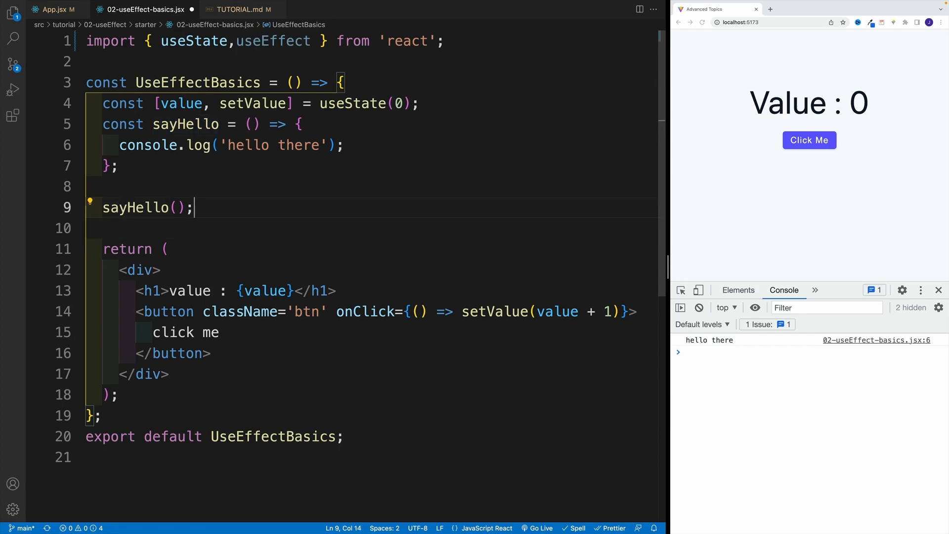
- Write useEffect(() => { console.log('hello from useEffect') }) below the sayHello call
key("Enter")
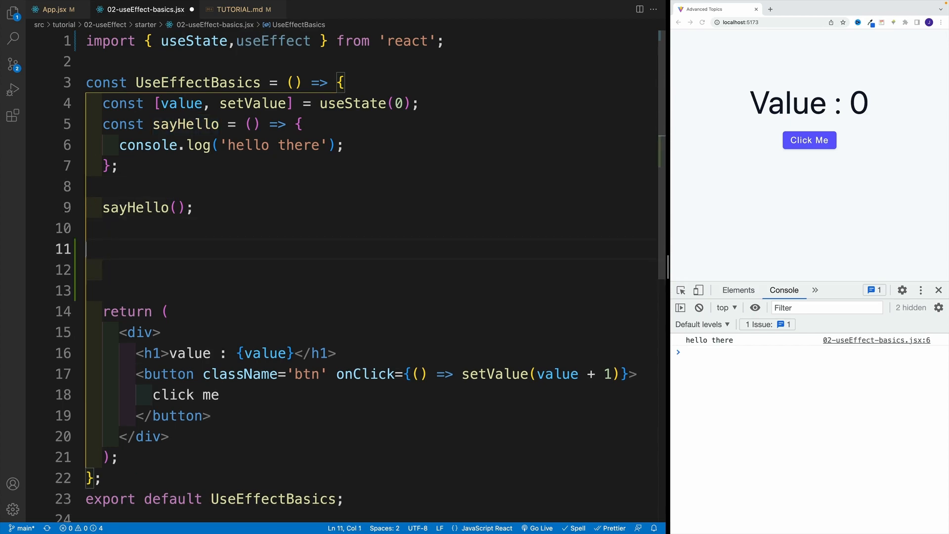
type("useEffect()")
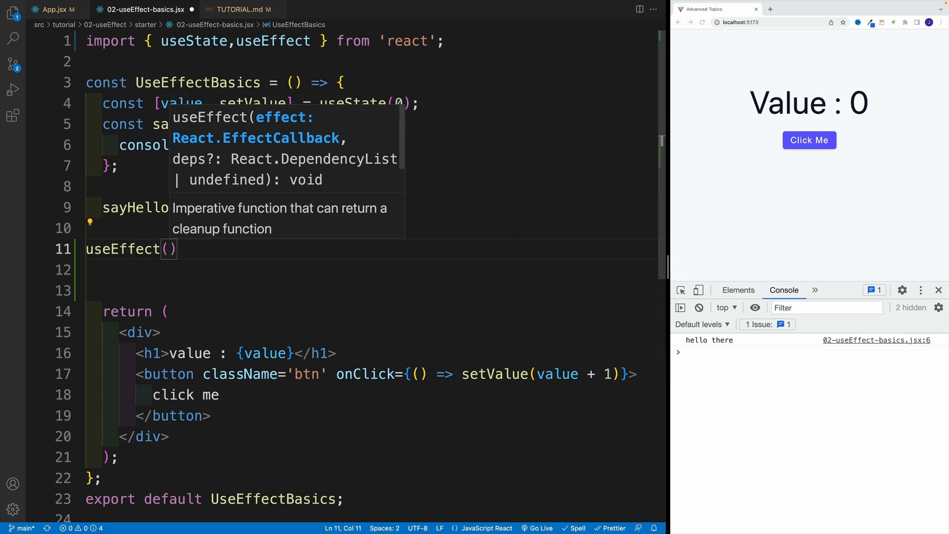
type("()")
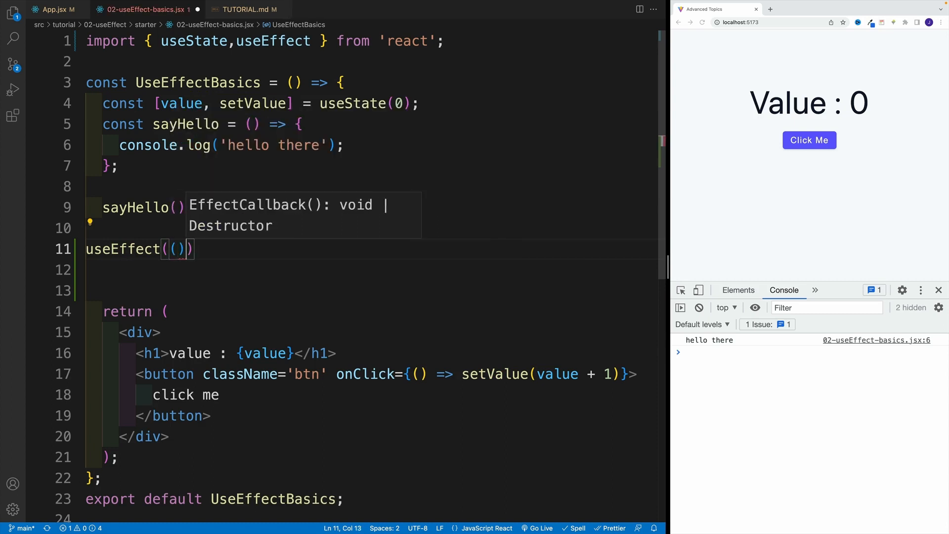
type("=")
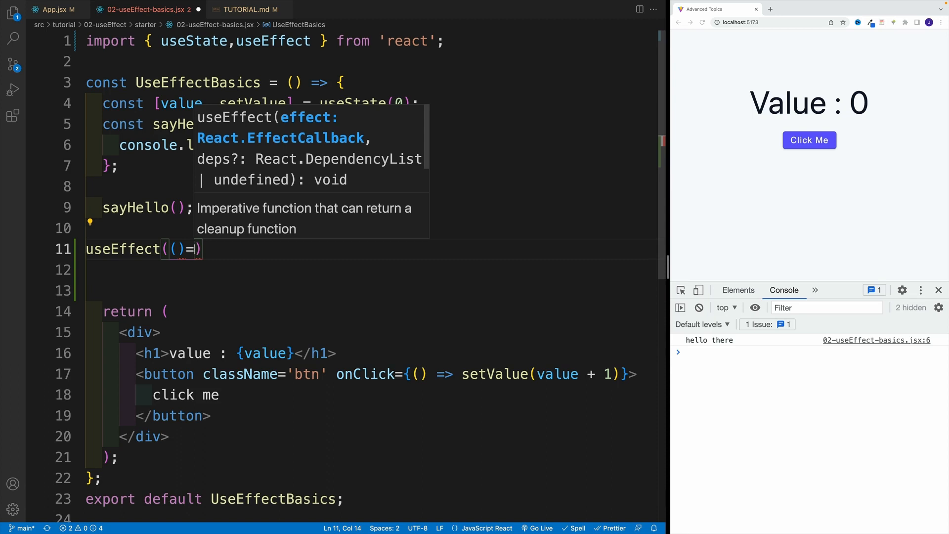
type(">{")
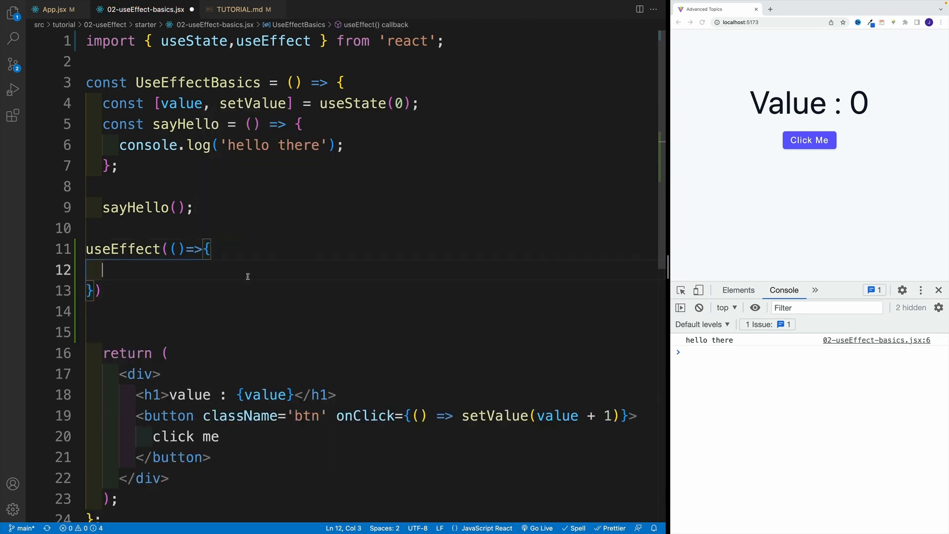
mouse_move(180, 264)
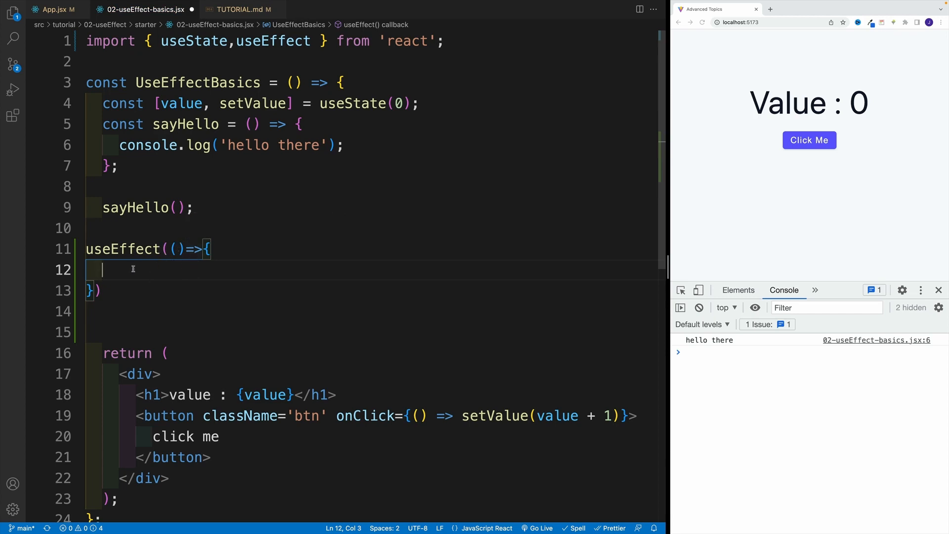
mouse_move(151, 279)
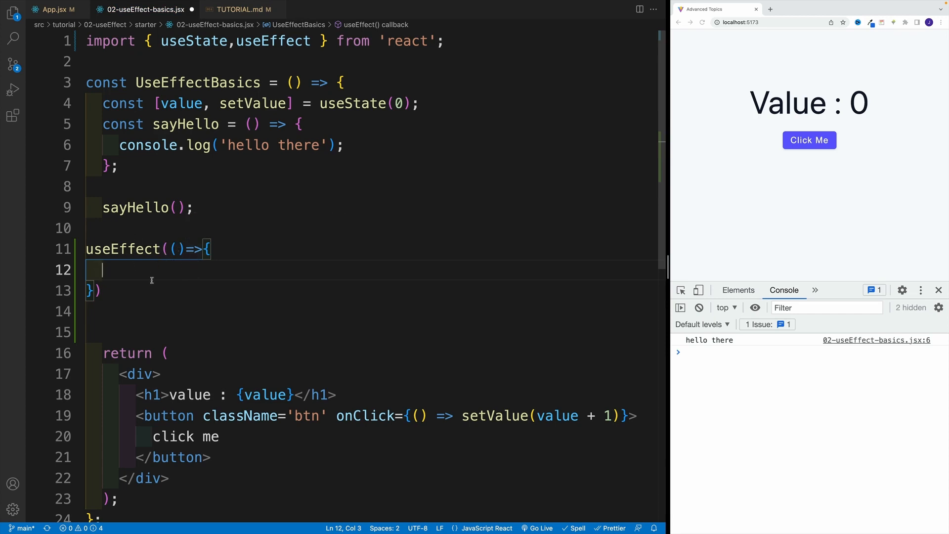
type("log('hello from u');")
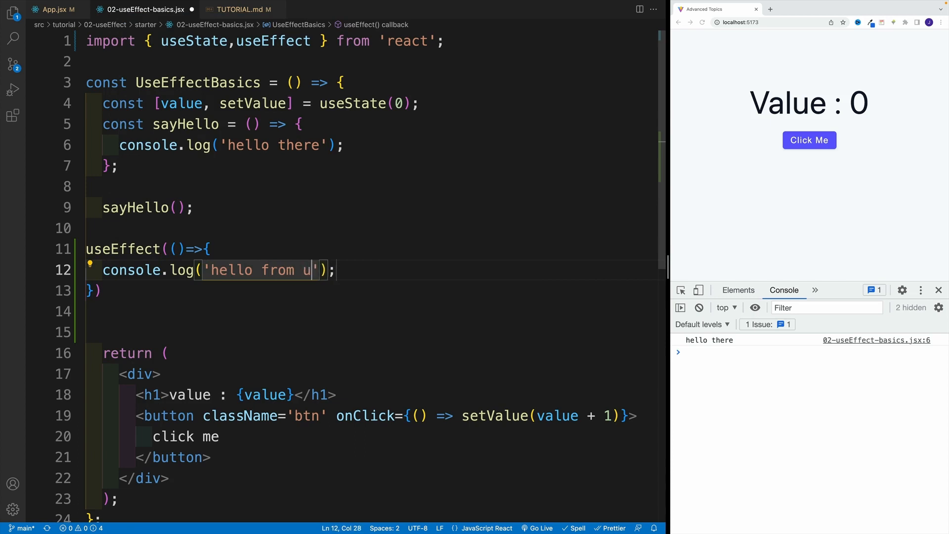
type("seEffect")
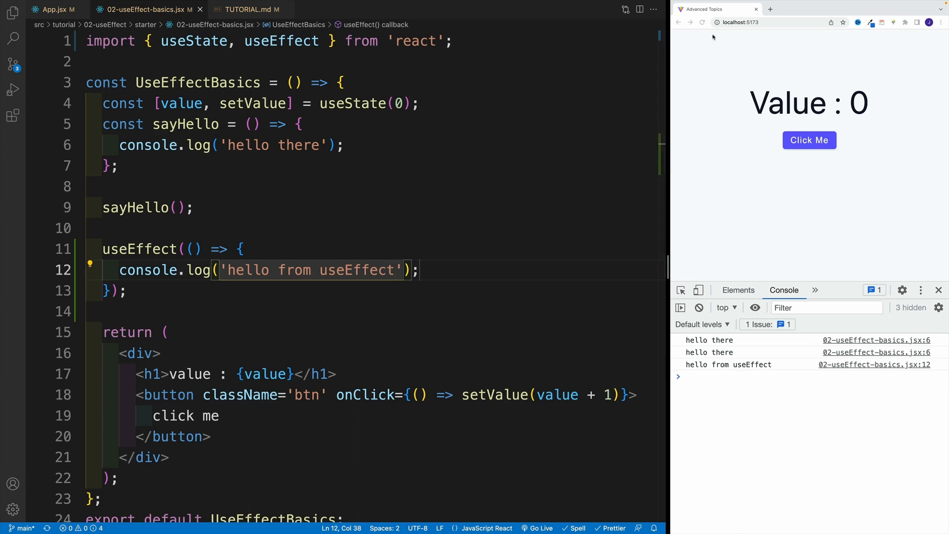
- Reload the page, click Click Me to raise the counter, then view TUTORIAL.md
left_click(701, 23)
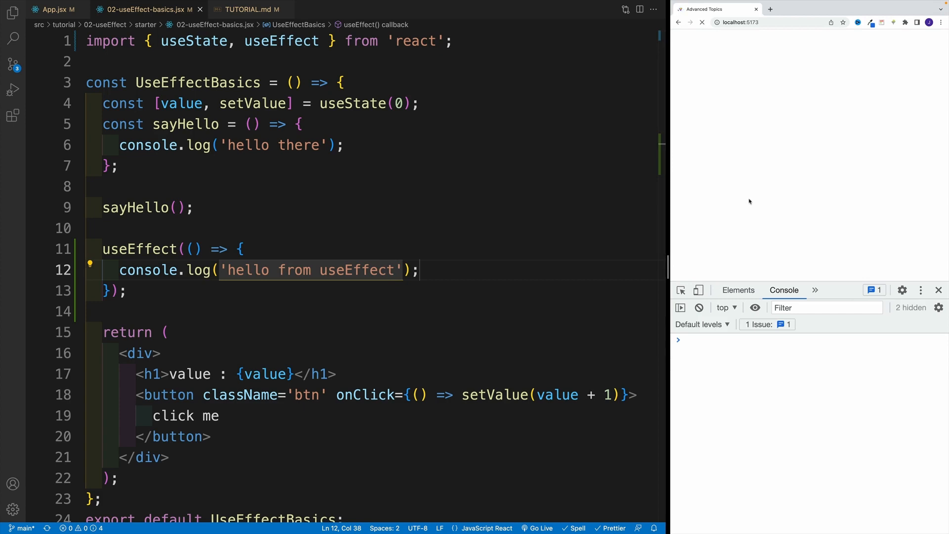
mouse_move(513, 206)
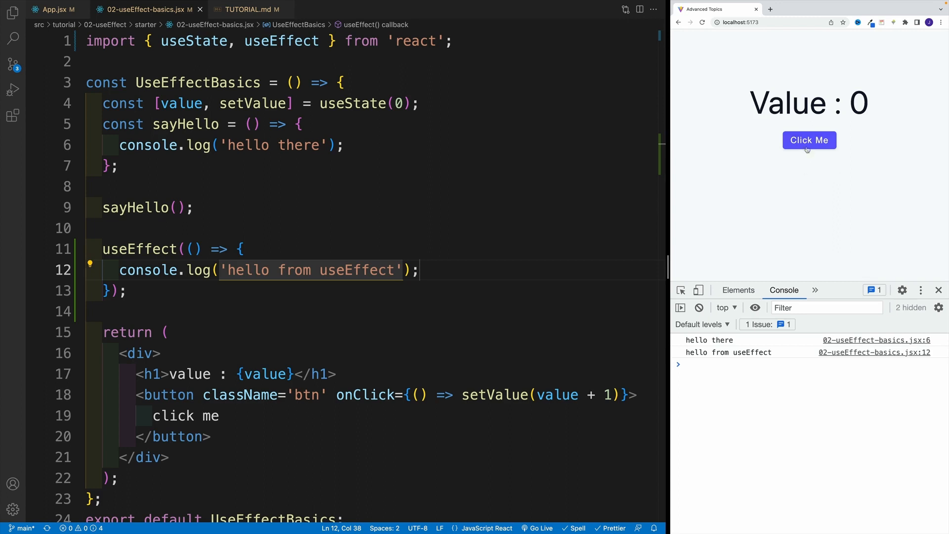
left_click(810, 139)
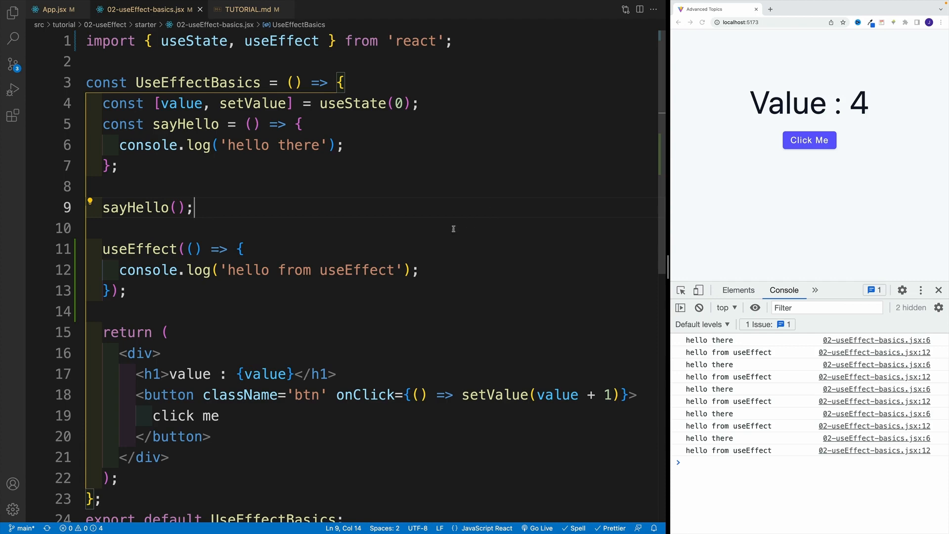
left_click(244, 8)
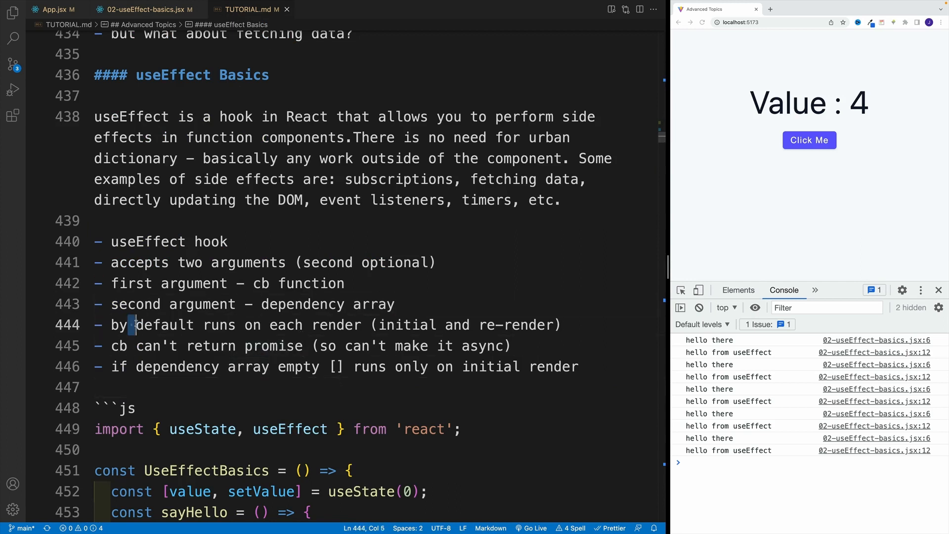
double_click(161, 325)
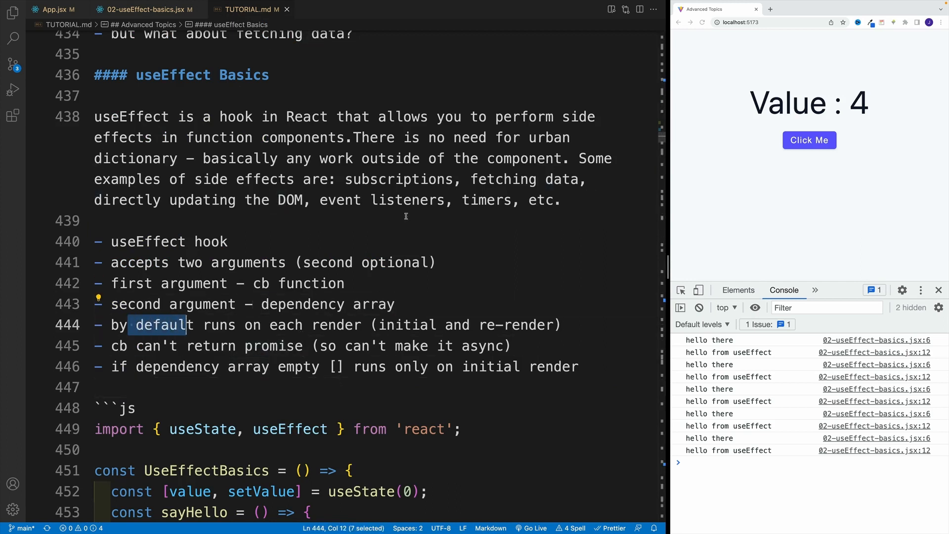
left_click(391, 220)
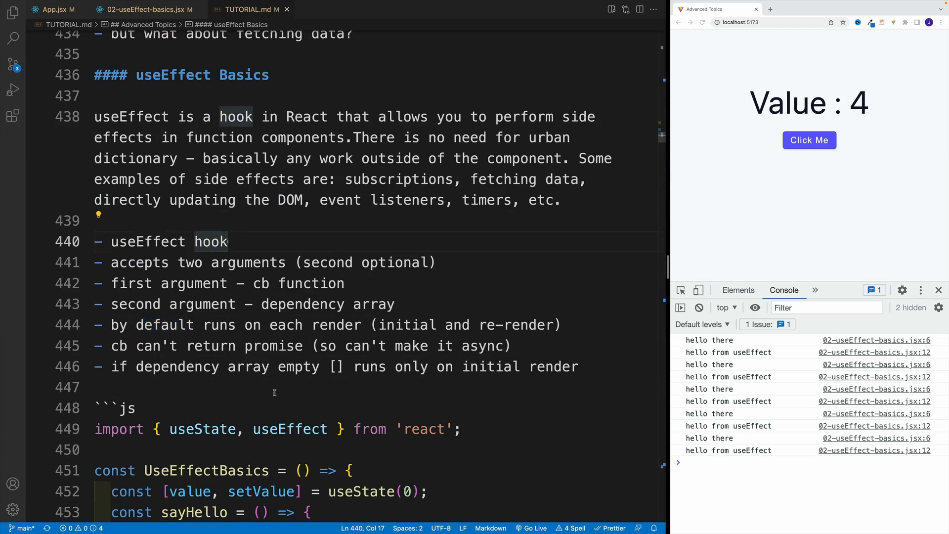
left_click(327, 262)
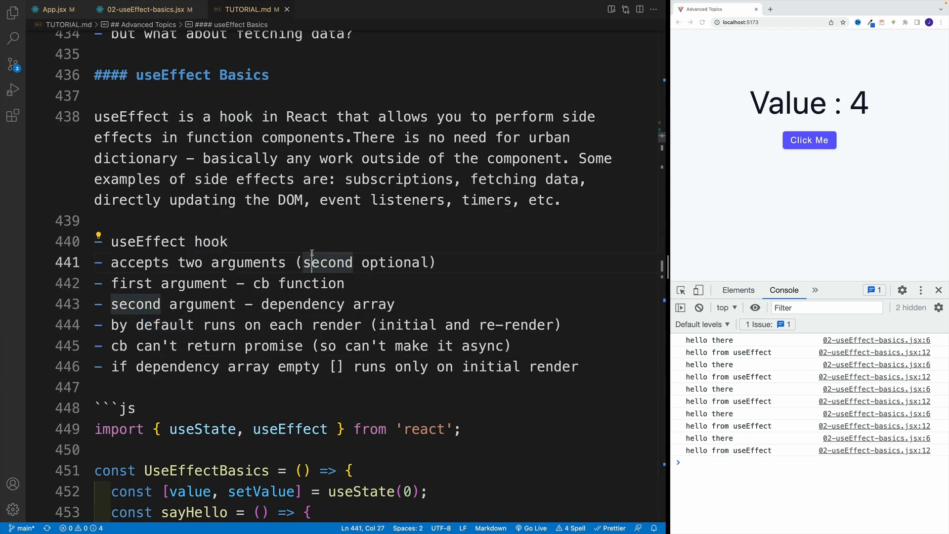
mouse_move(317, 239)
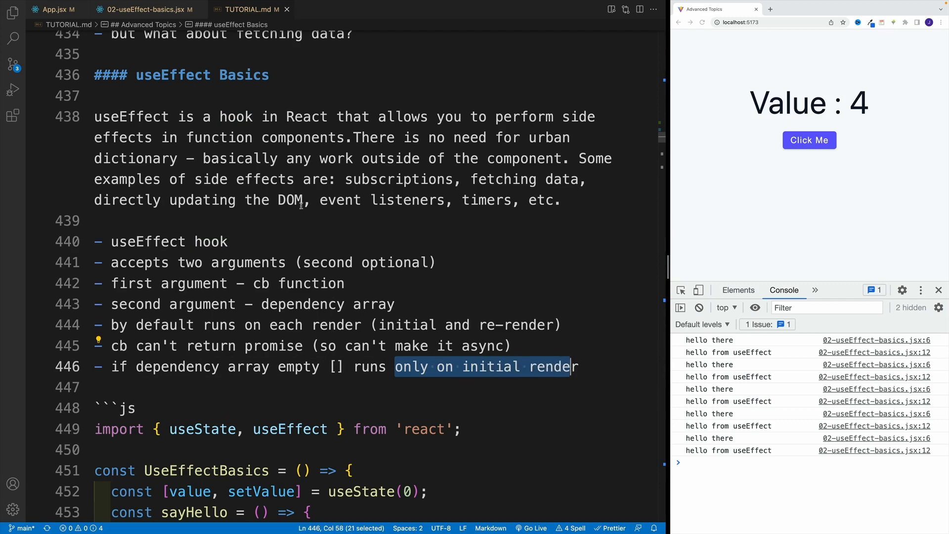
- Add , [] as the useEffect dependency array in 02-useEffect-basics.jsx and save
left_click(143, 9)
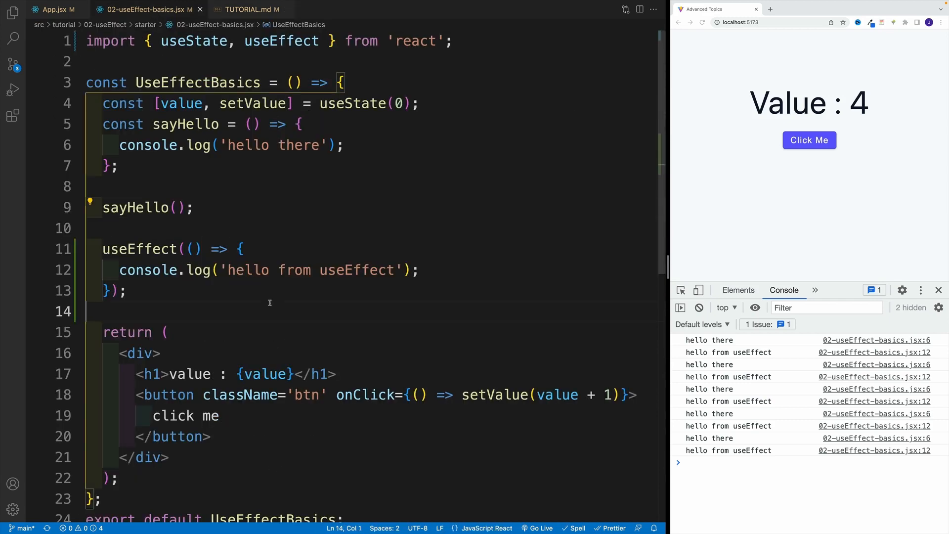
mouse_move(147, 270)
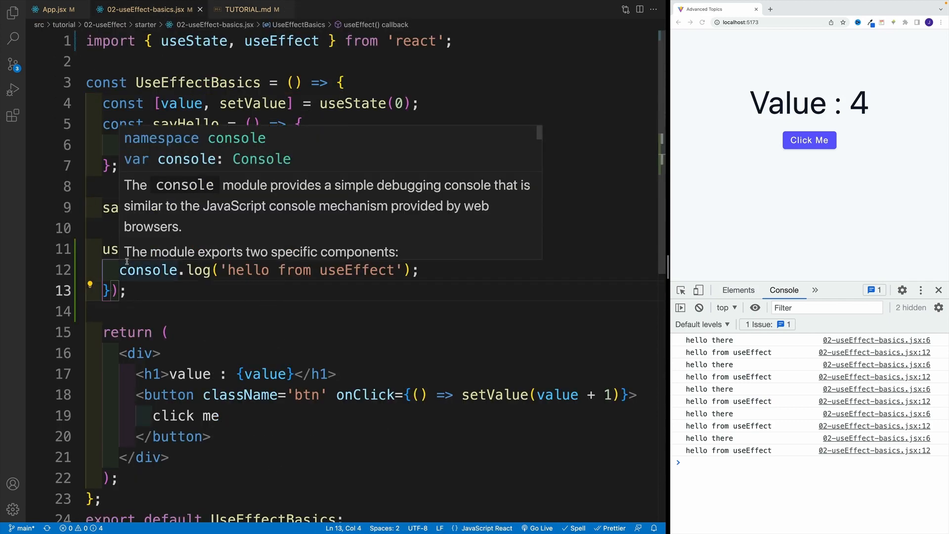
type(",")
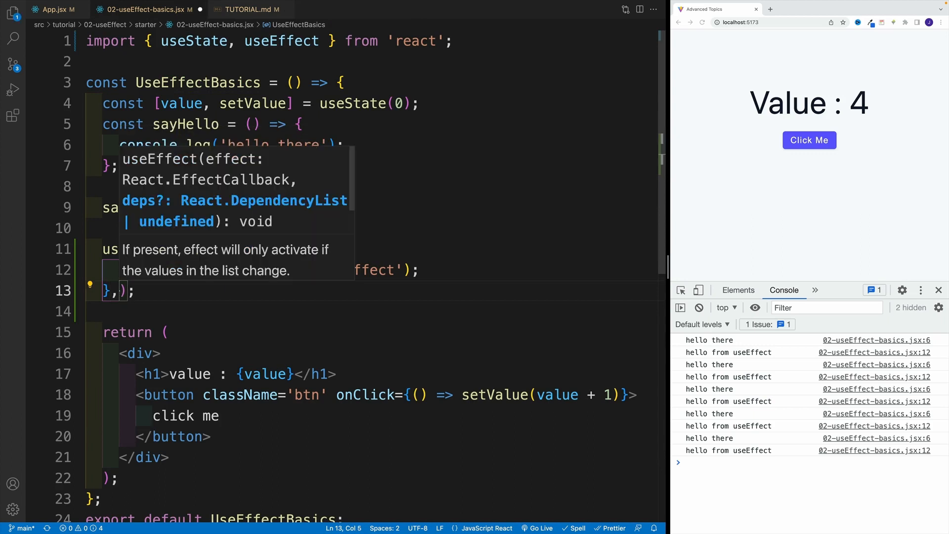
type("[]")
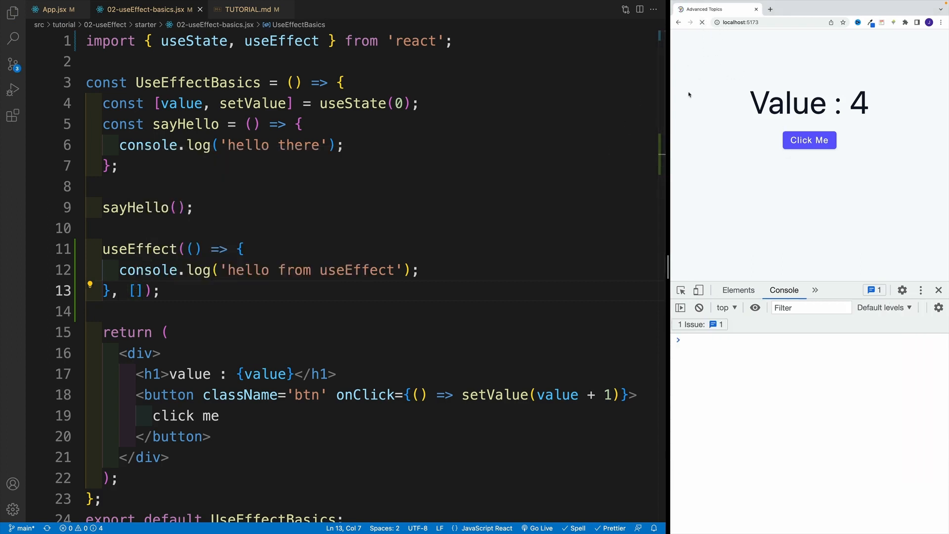
- Reload the page and raise the counter, seeing 'hello from useEffect' logged once
left_click(701, 22)
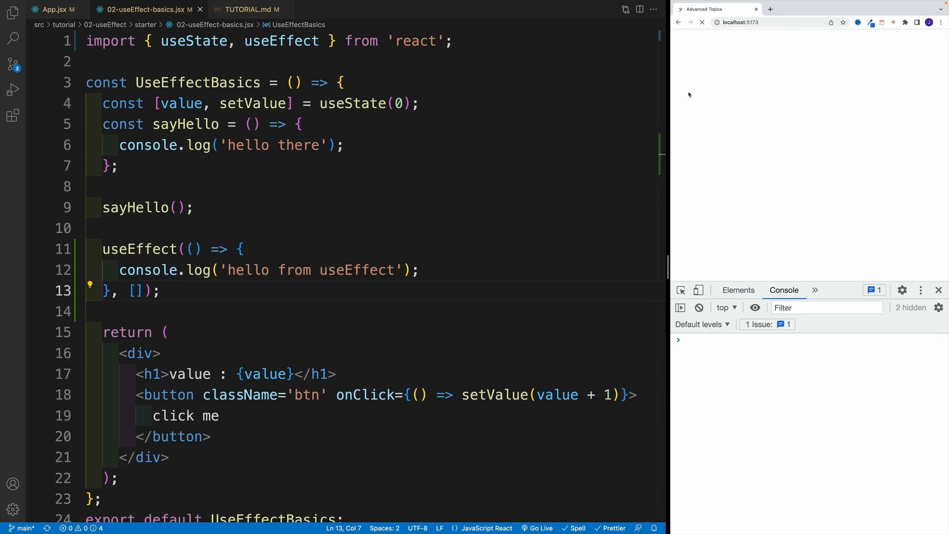
left_click(702, 23)
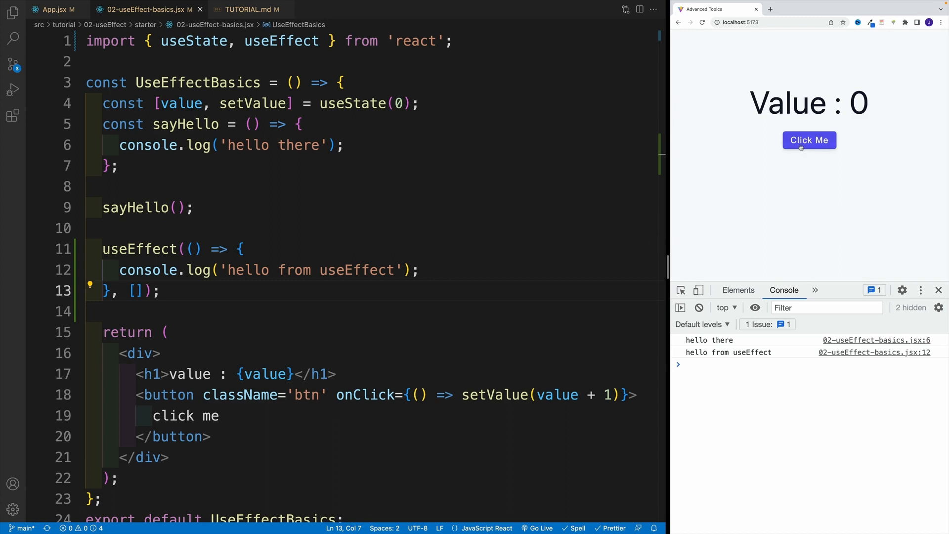
left_click(809, 139)
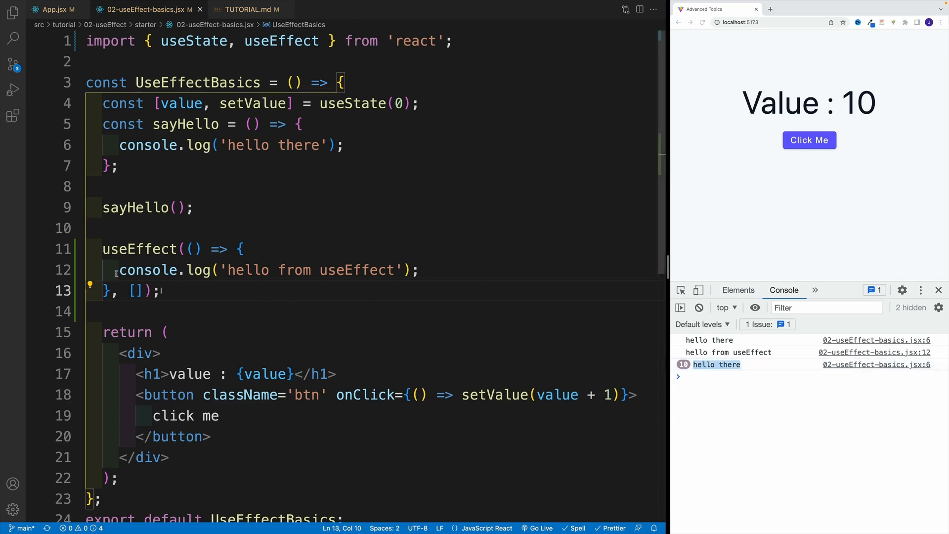
left_click(165, 332)
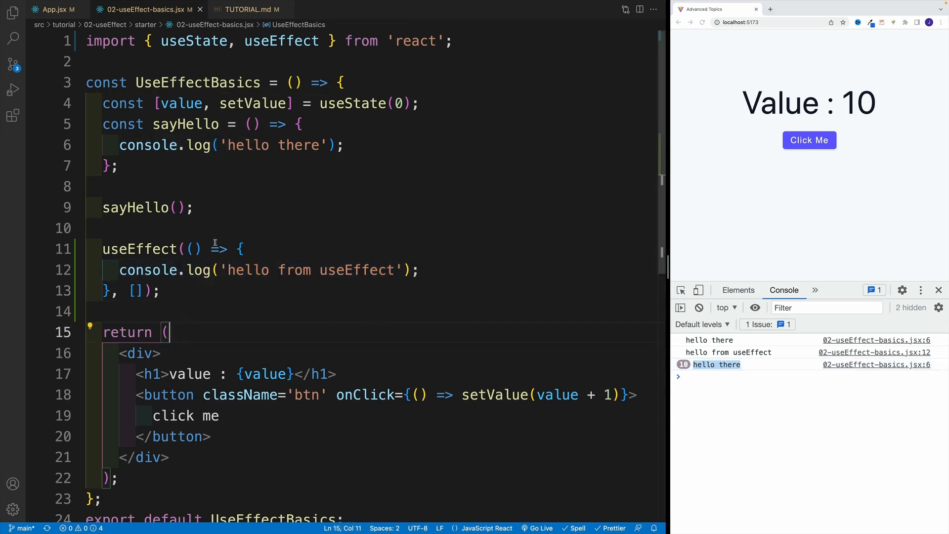
- Highlight the empty [] array and the effect callback in the editor
double_click(136, 291)
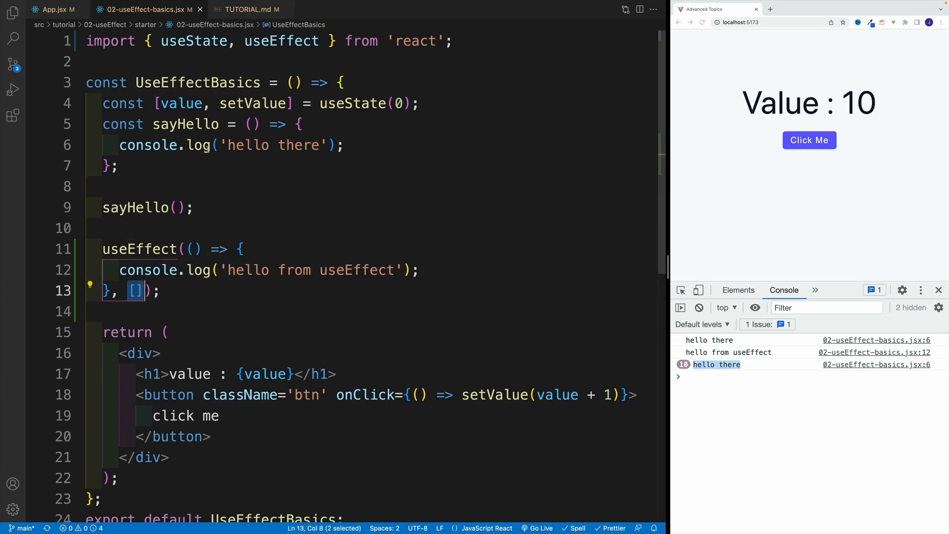
left_click(224, 228)
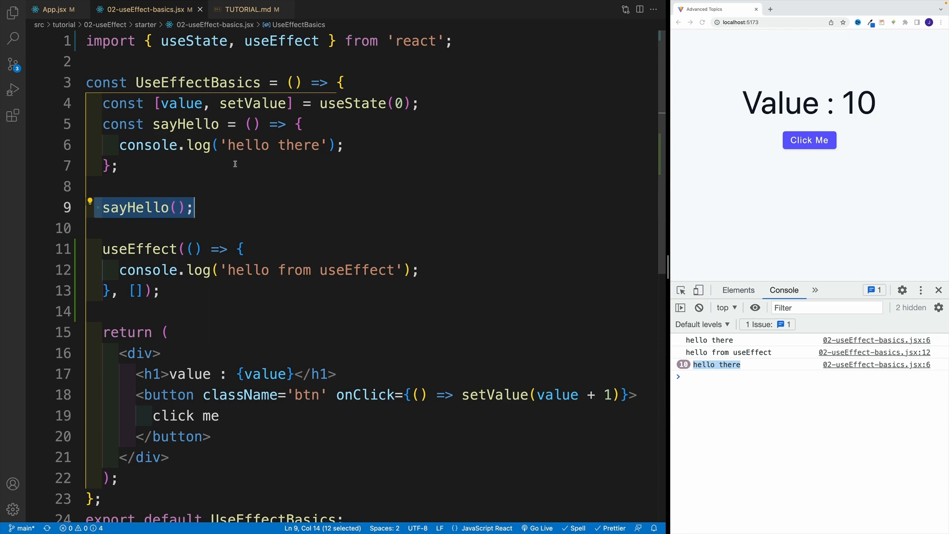
left_click(158, 291)
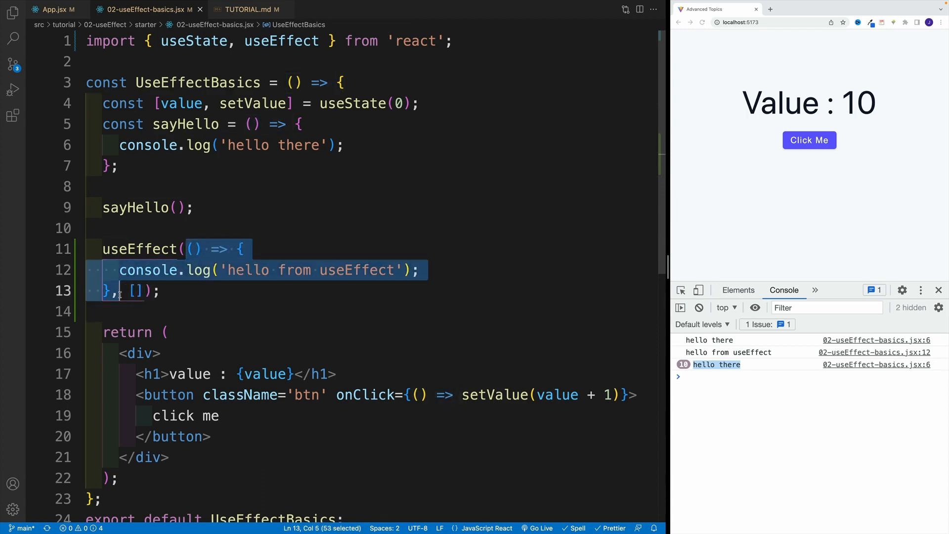
left_click(231, 193)
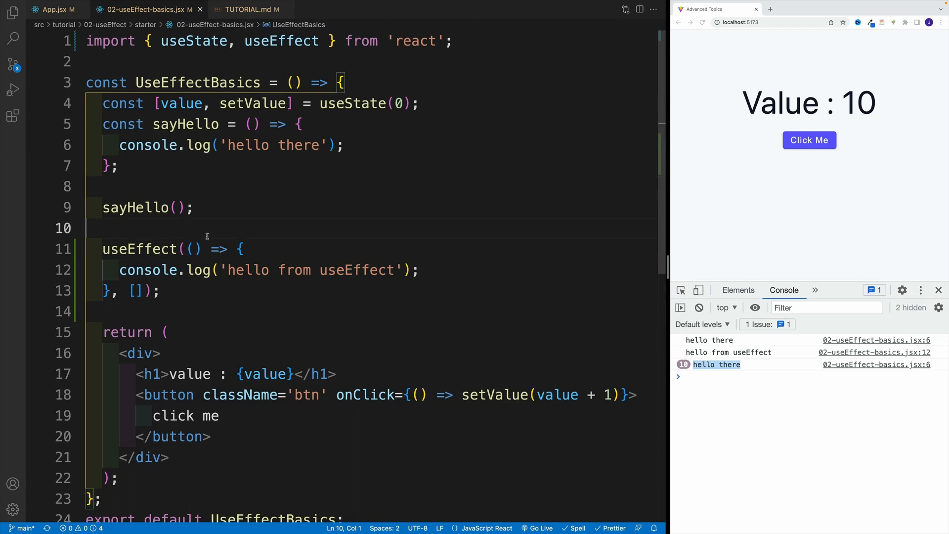
- Mark the useEffect callback async and start an await line above console.log
left_click(243, 249)
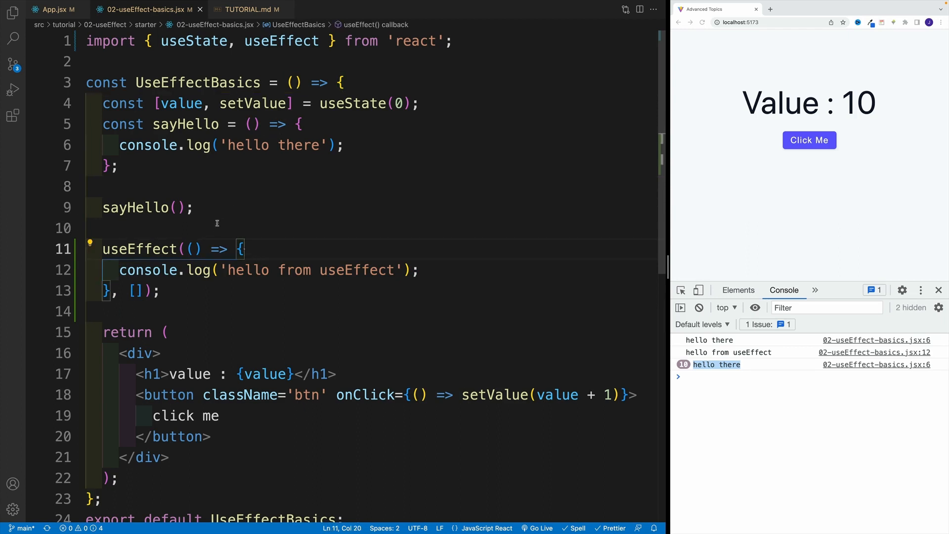
type("a")
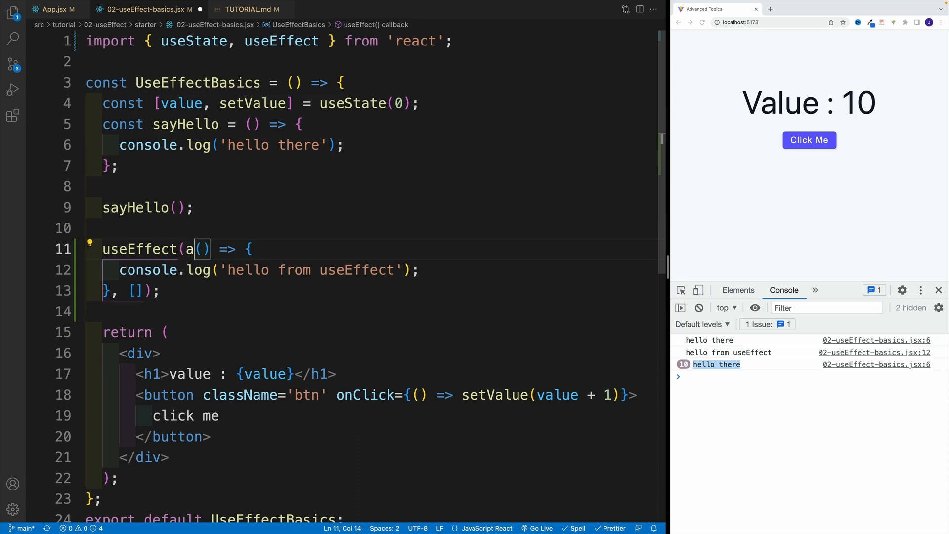
type("sync")
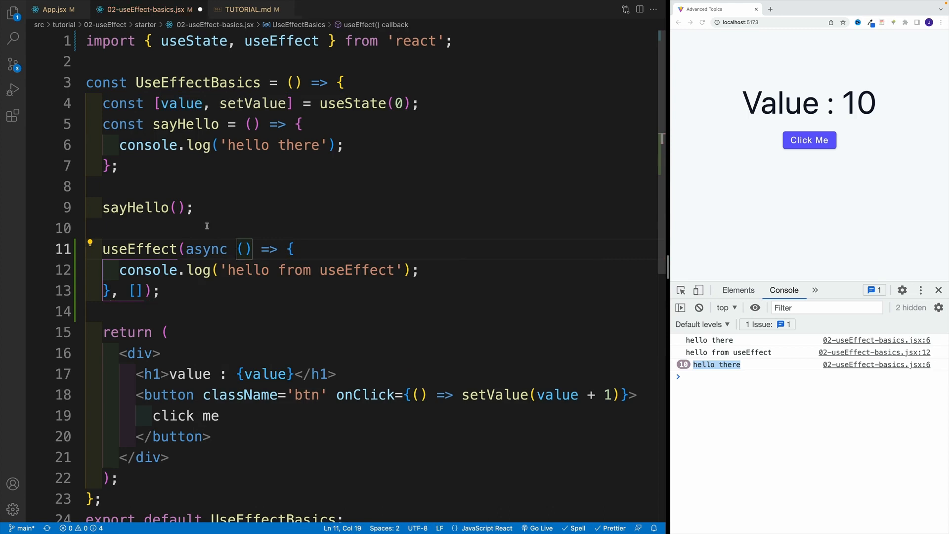
type("await")
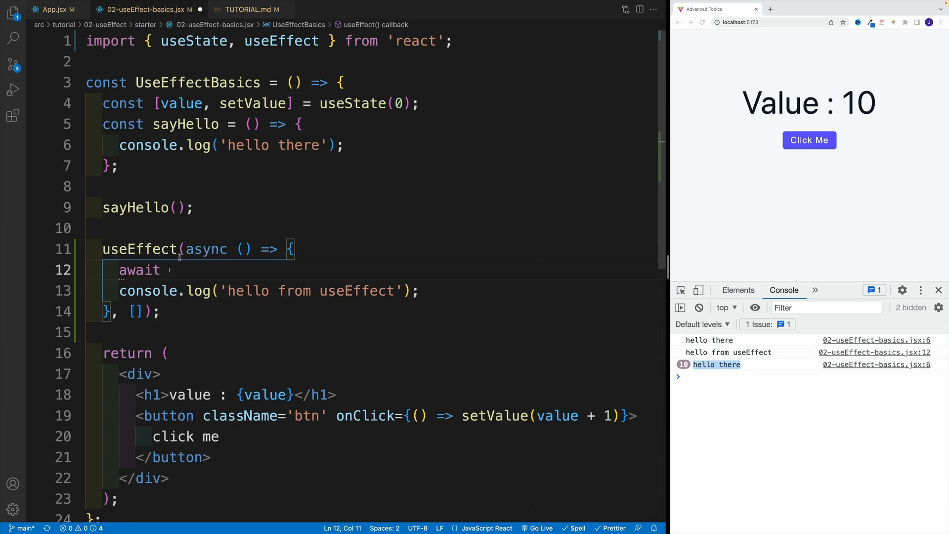
mouse_move(181, 264)
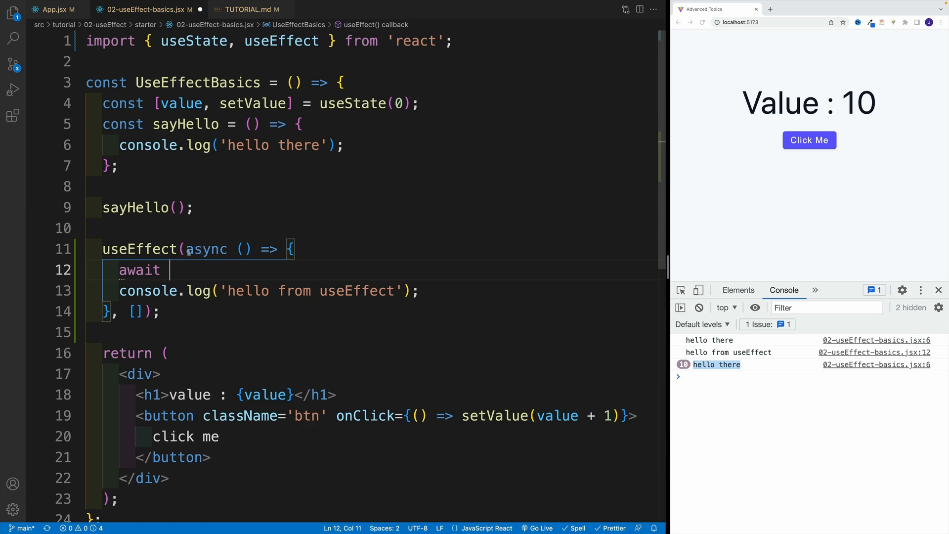
left_click(222, 228)
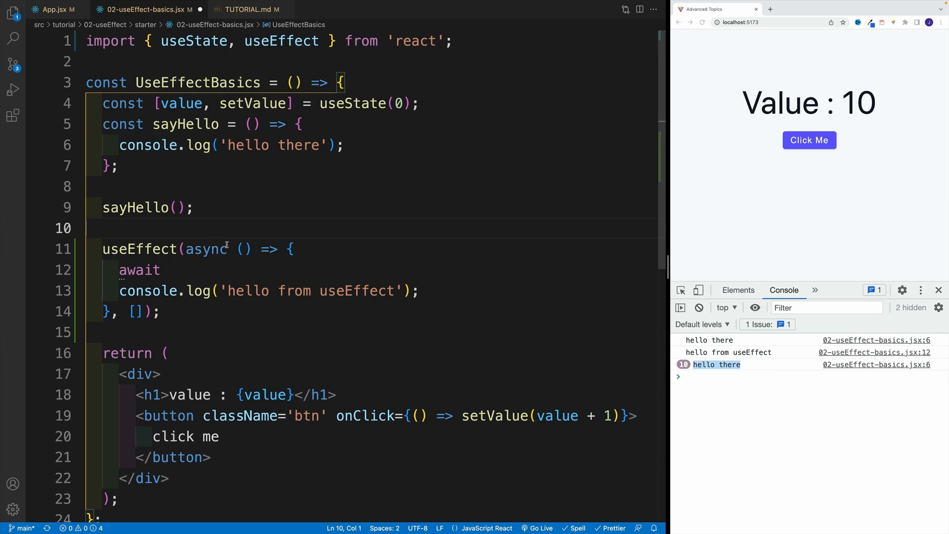
- Highlight the useEffect name and the async keyword on the callback
left_click(168, 270)
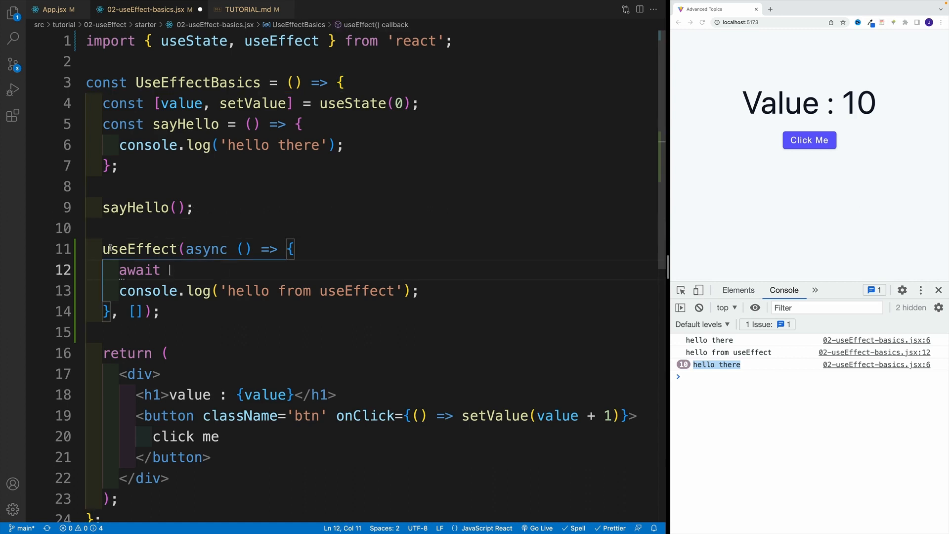
double_click(139, 249)
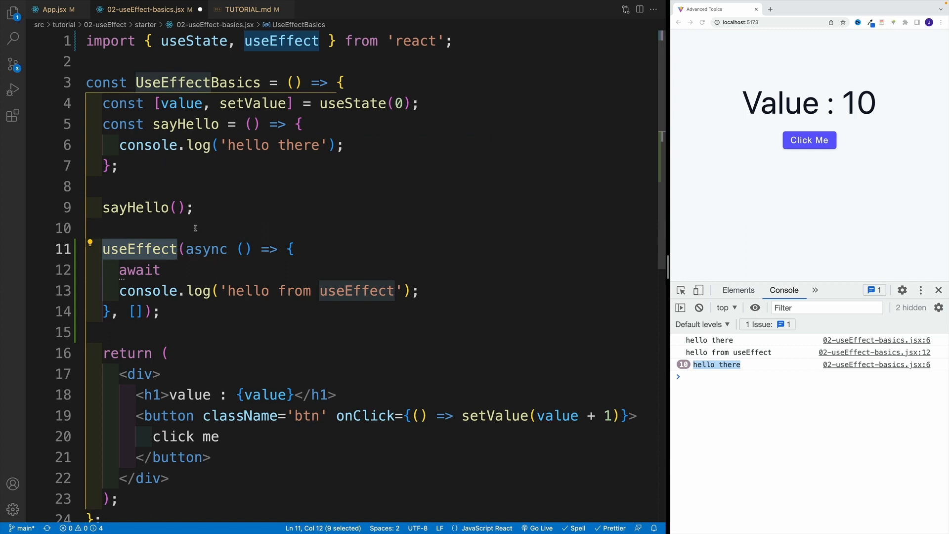
double_click(201, 249)
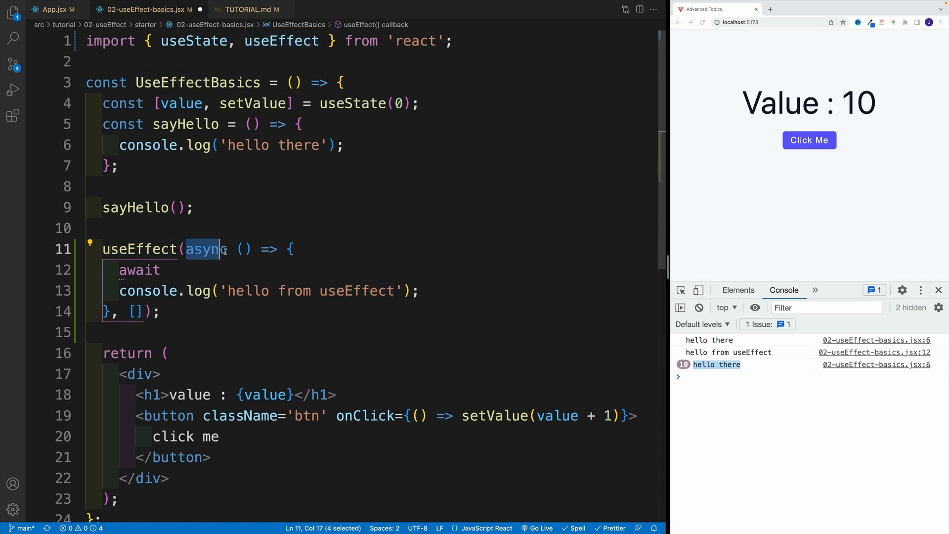
- Remove async and await, then define const someFunc = async () => { await fetch }
key("Backspace")
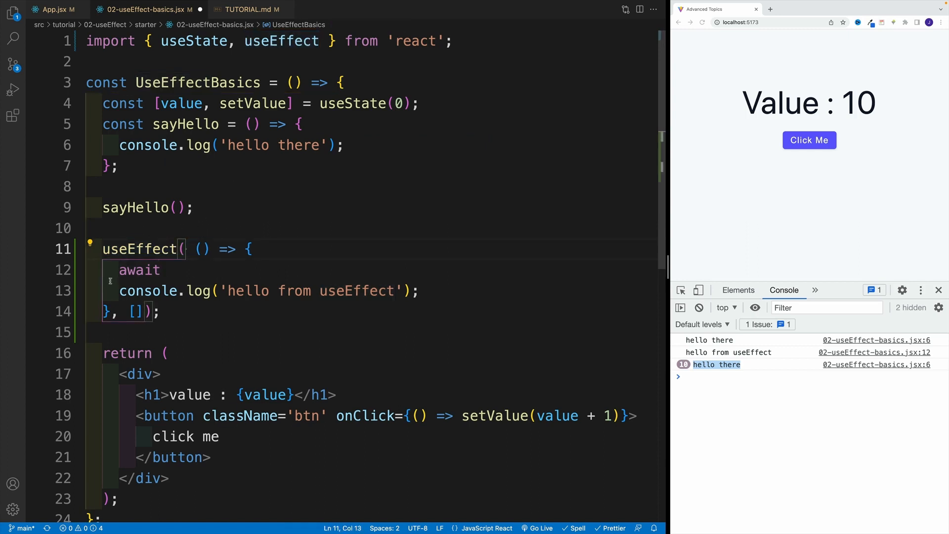
key("Backspace")
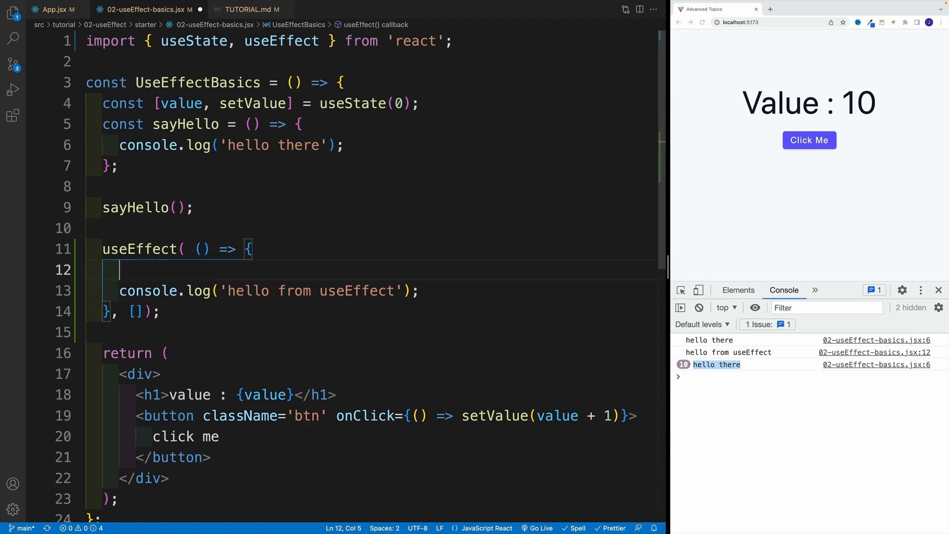
mouse_move(195, 230)
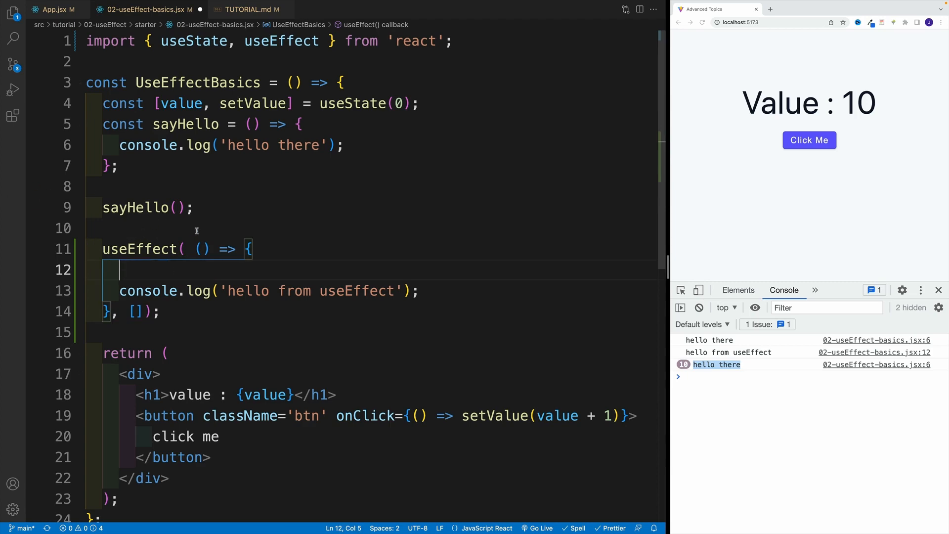
type("const")
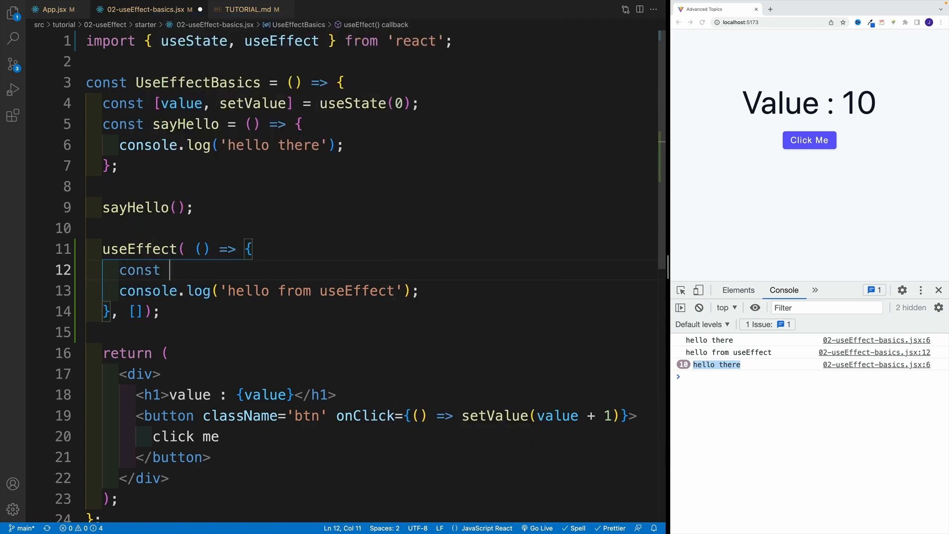
type("someFunc = async () =>{")
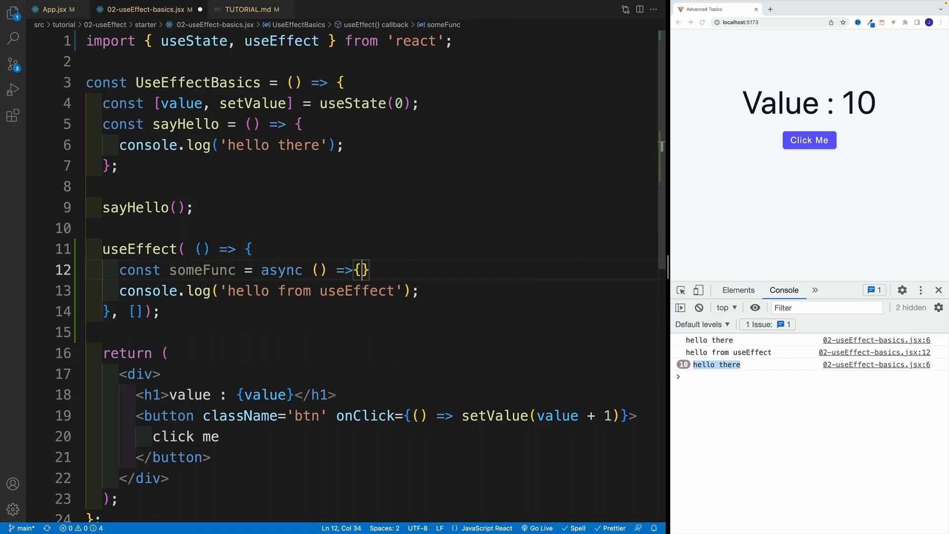
type("await fetch")
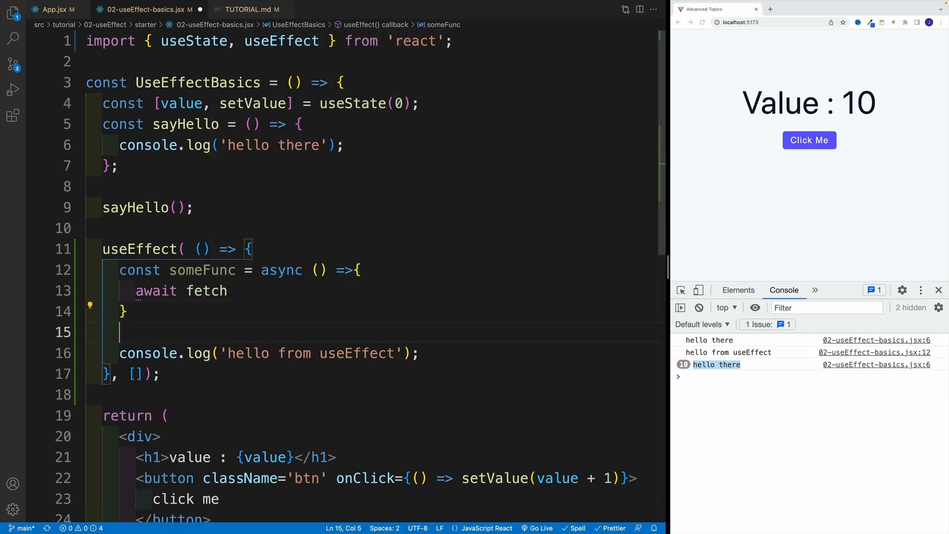
- Call someFunc() inside useEffect and highlight the helper with its call
type("someFunc(")
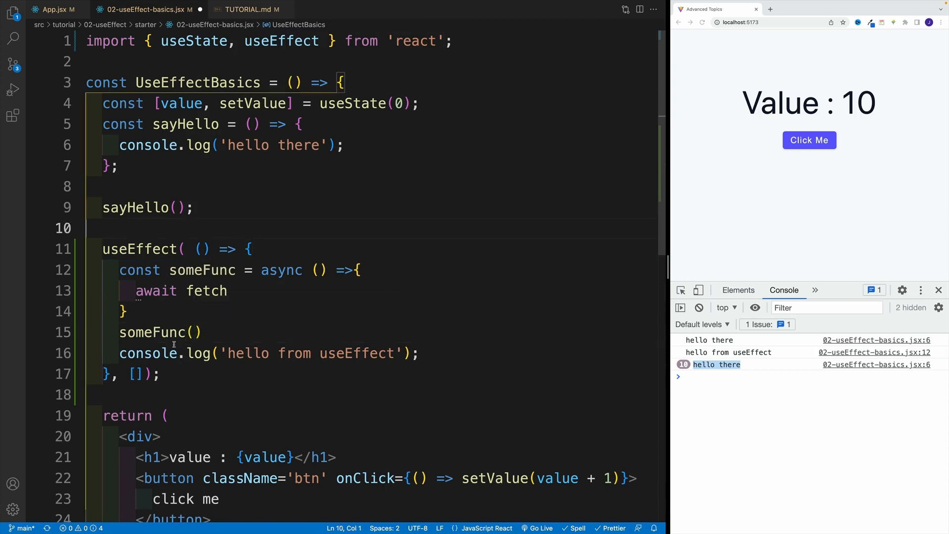
left_click(185, 249)
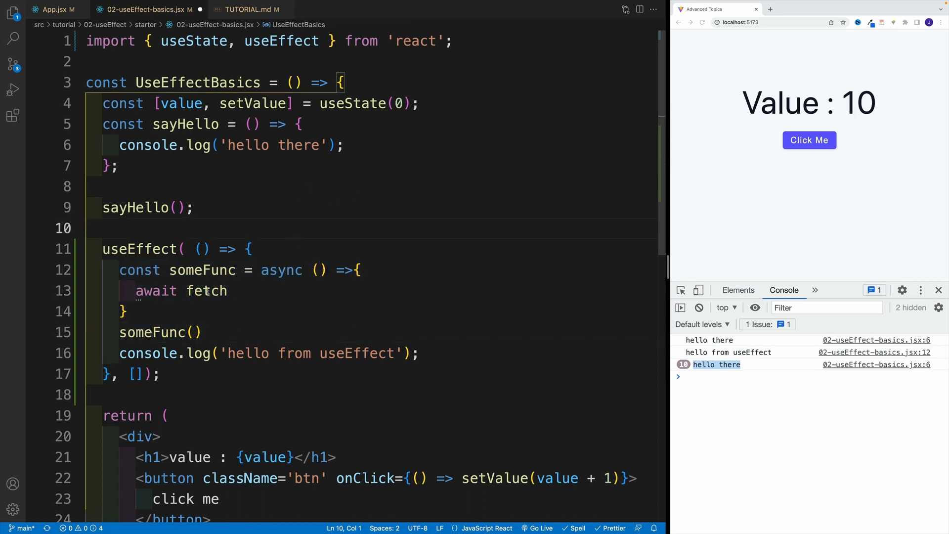
left_click(122, 311)
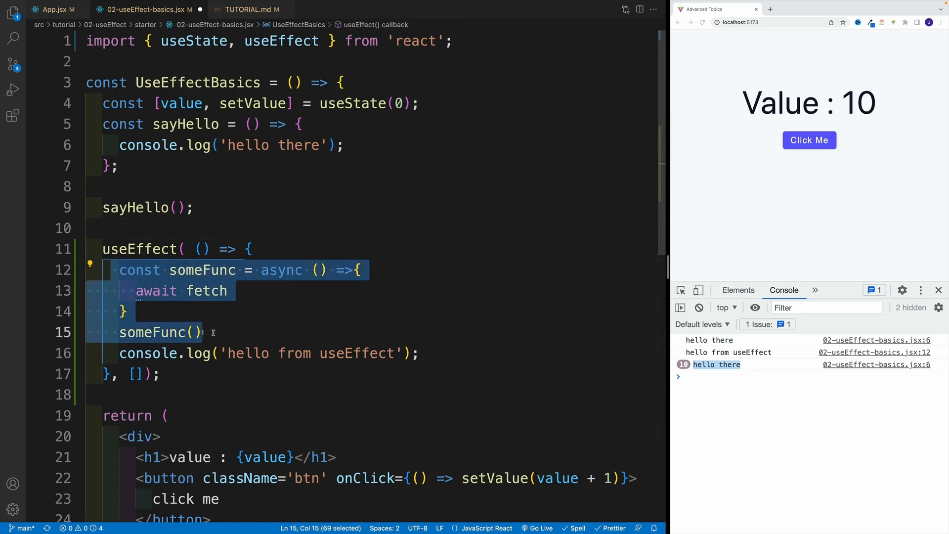
- Delete the someFunc async helper and its call, leaving only the console.log in the effect
key("Delete")
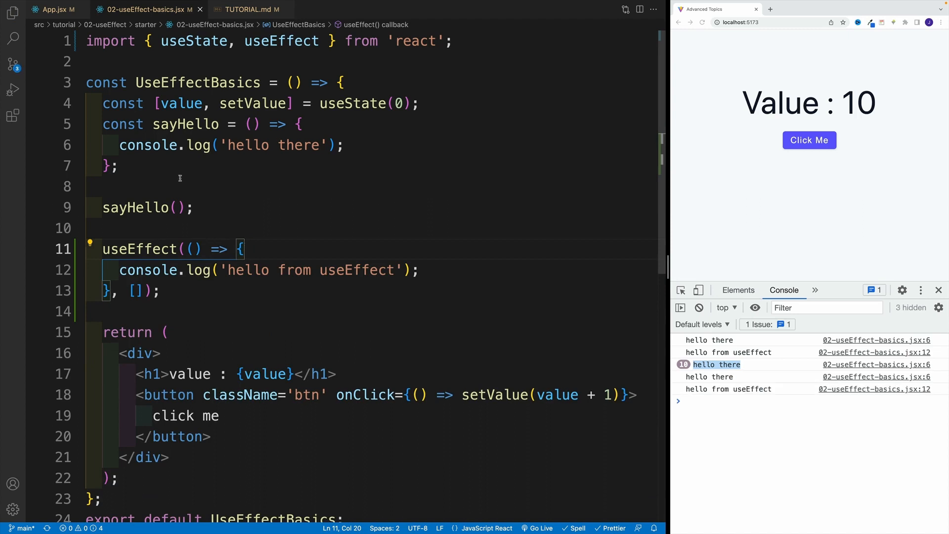
mouse_move(355, 122)
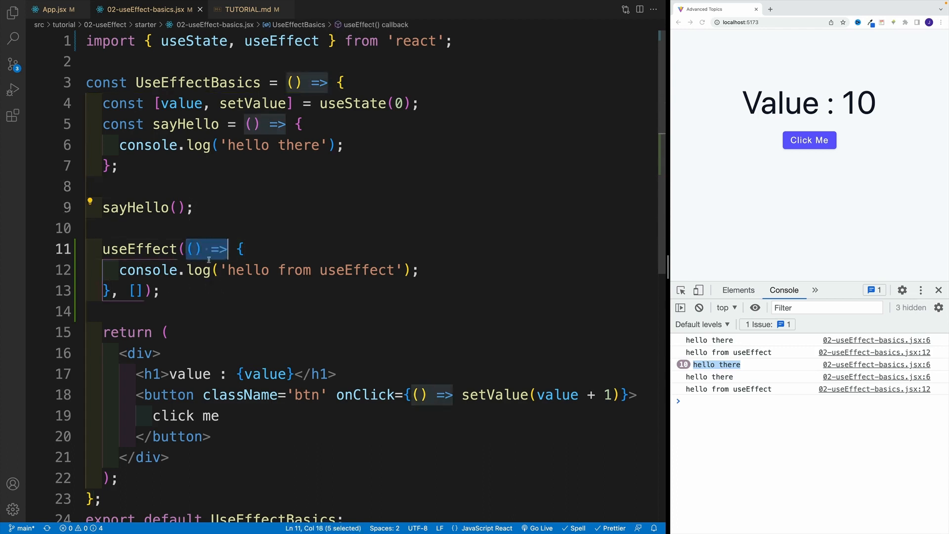
left_click(206, 229)
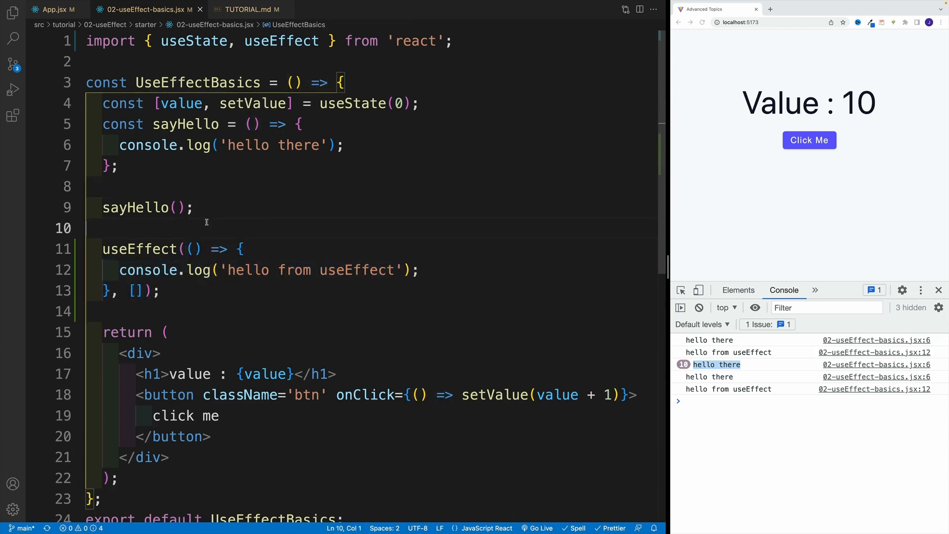
left_click(193, 206)
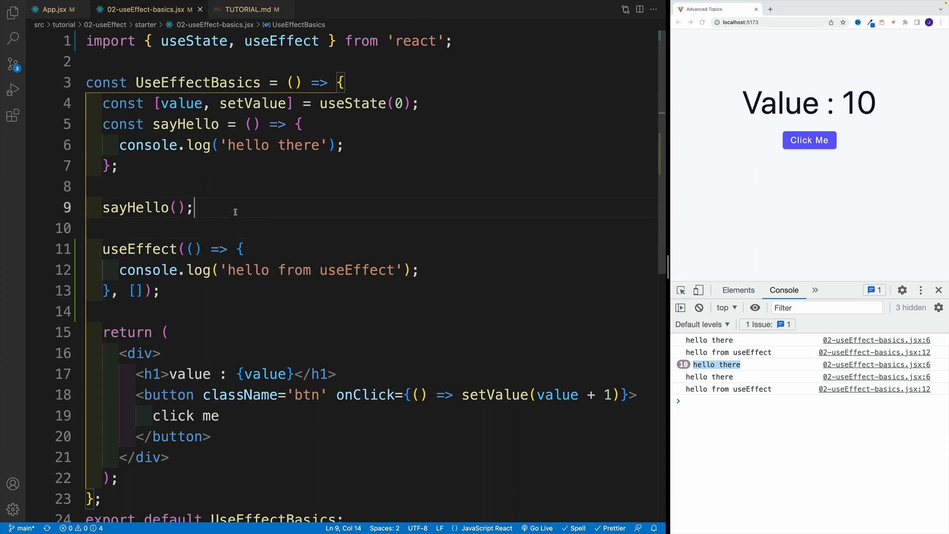
triple_click(260, 270)
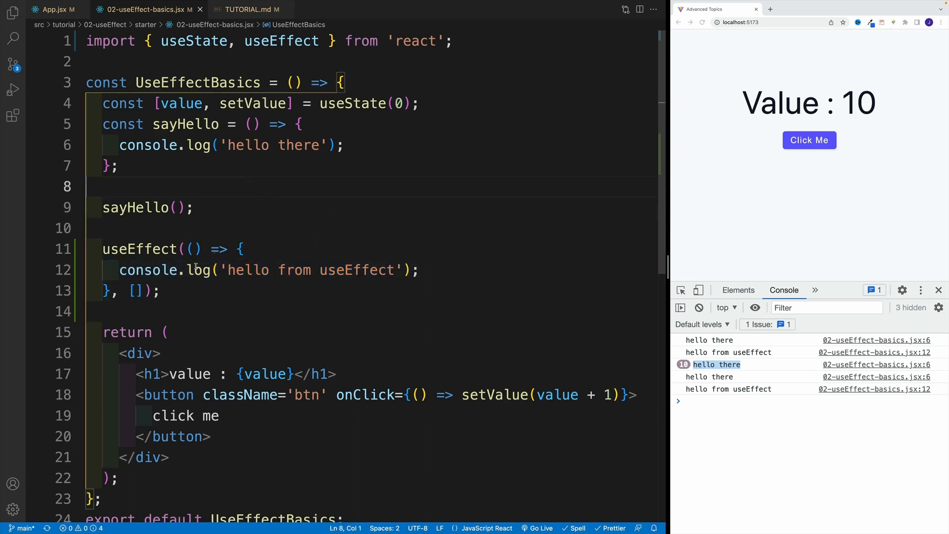
- Highlight the empty dependency array and the 'hello from useEffect' log line to explain the once-on-mount behaviour
double_click(136, 291)
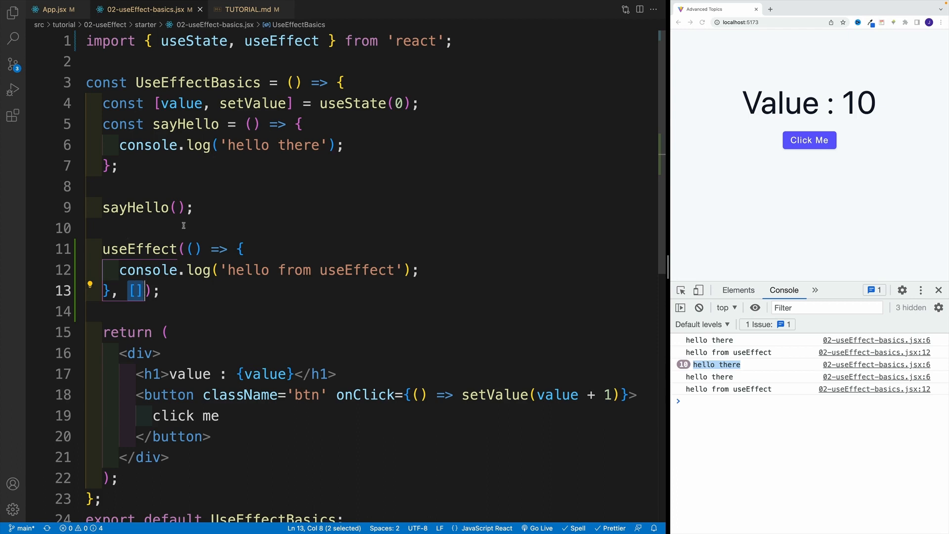
left_click(121, 312)
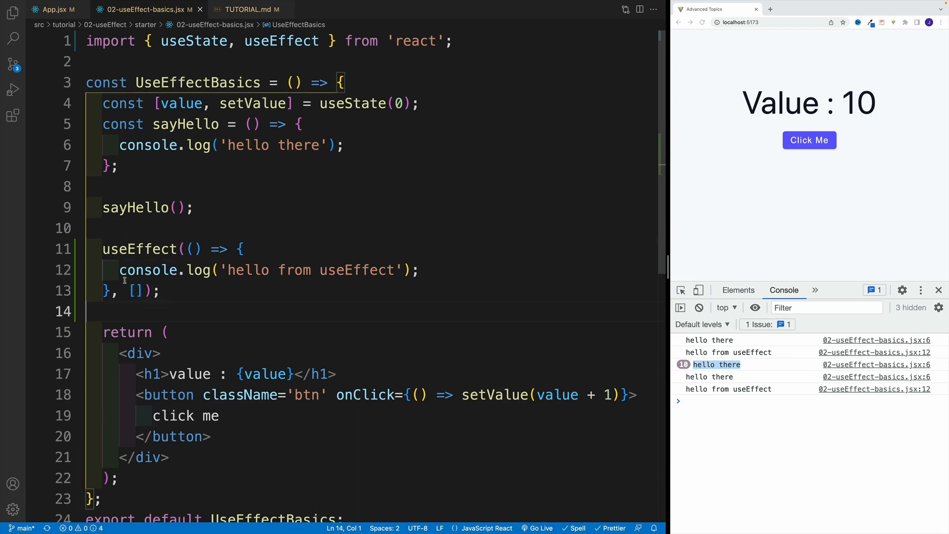
triple_click(242, 270)
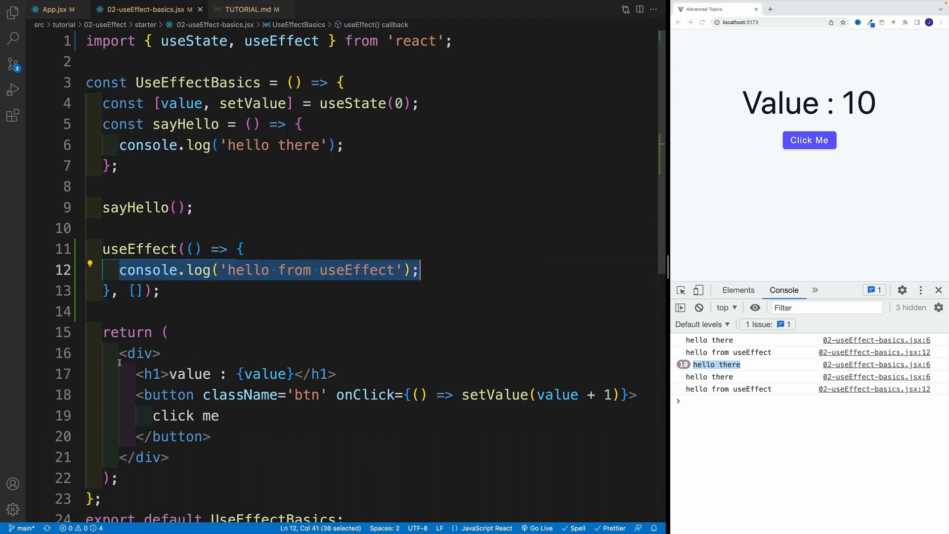
left_click(232, 228)
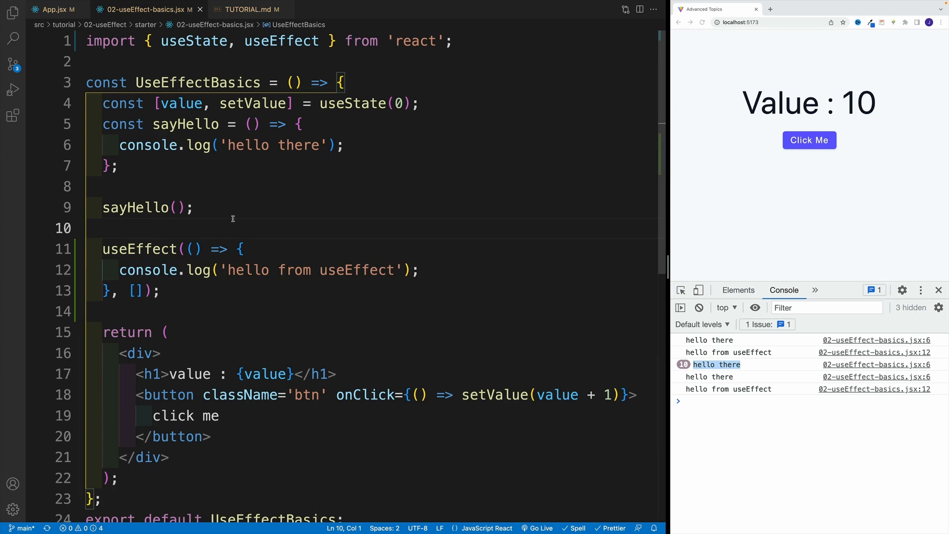
left_click(193, 207)
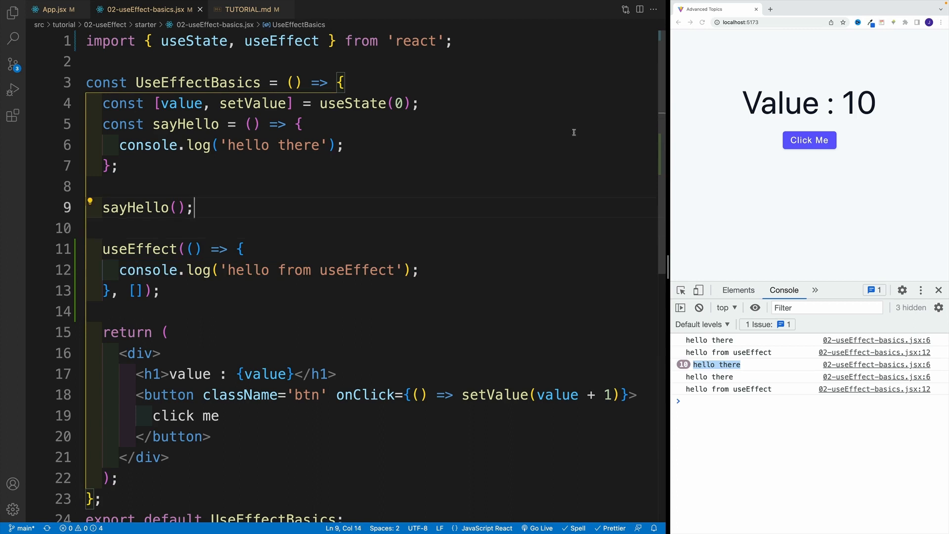
left_click(104, 125)
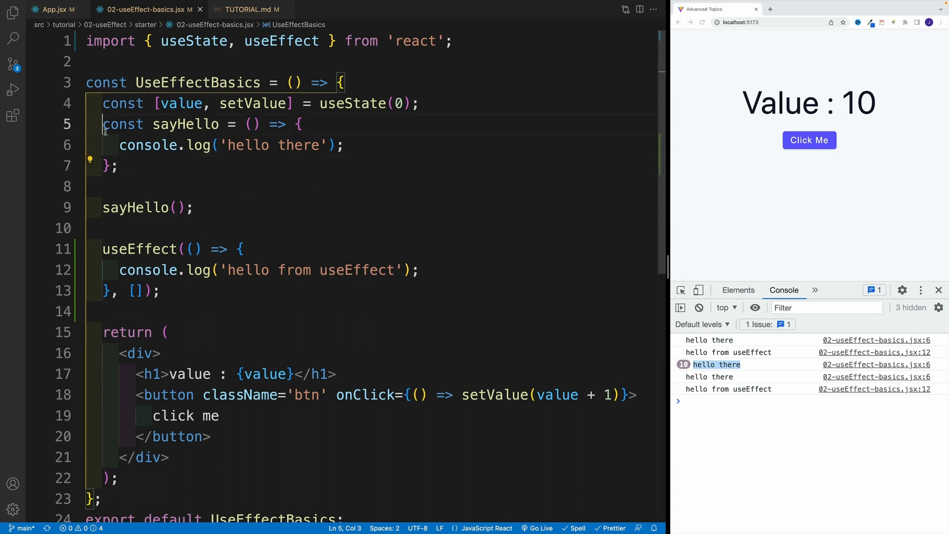